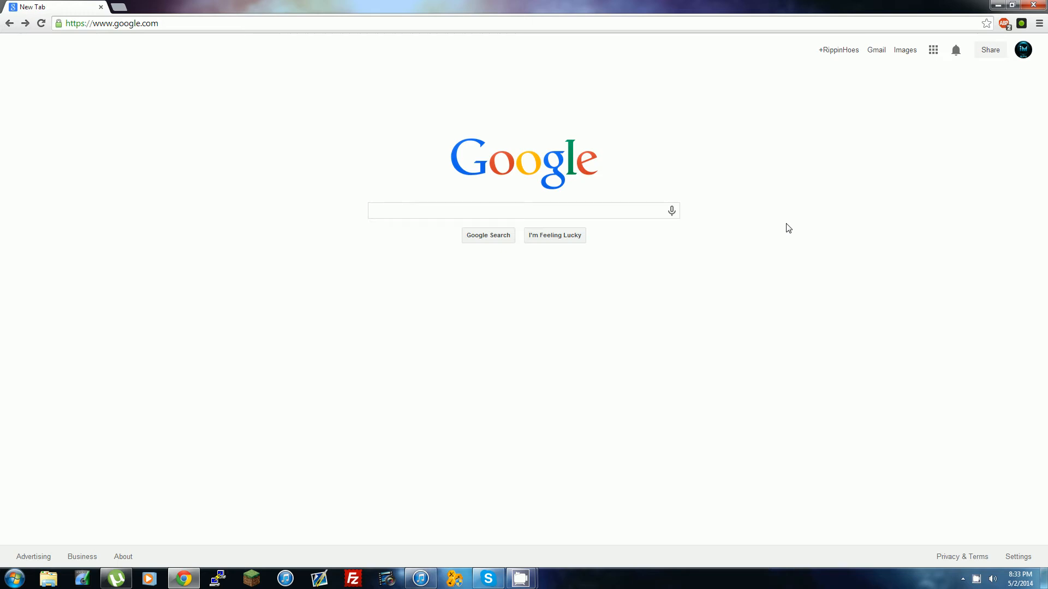
mouse_move(758, 259)
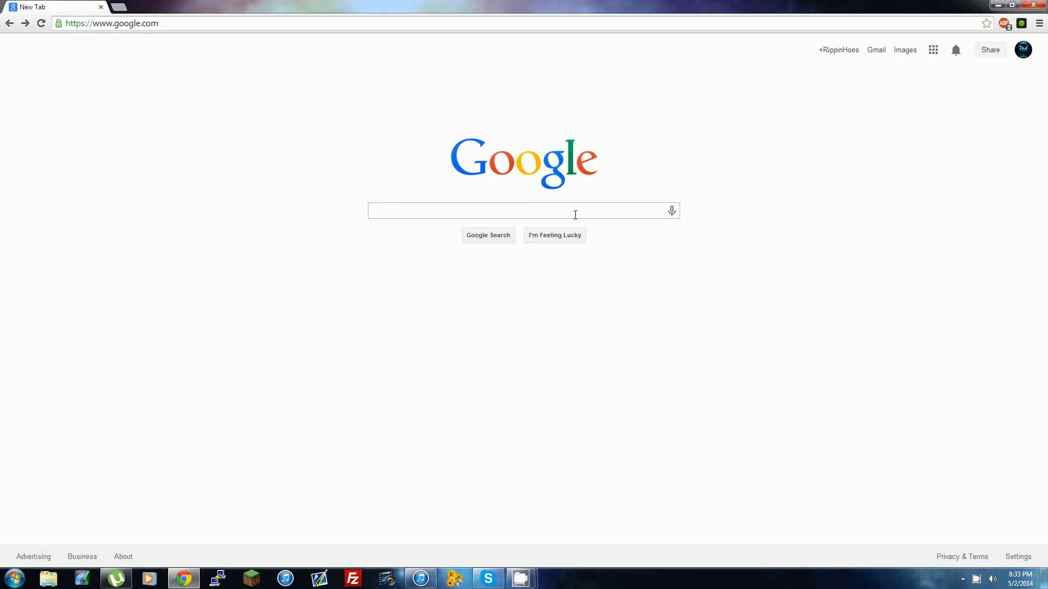
Search Google for 'mumble download' and open the Mumble.com download page result.
left_click(503, 211)
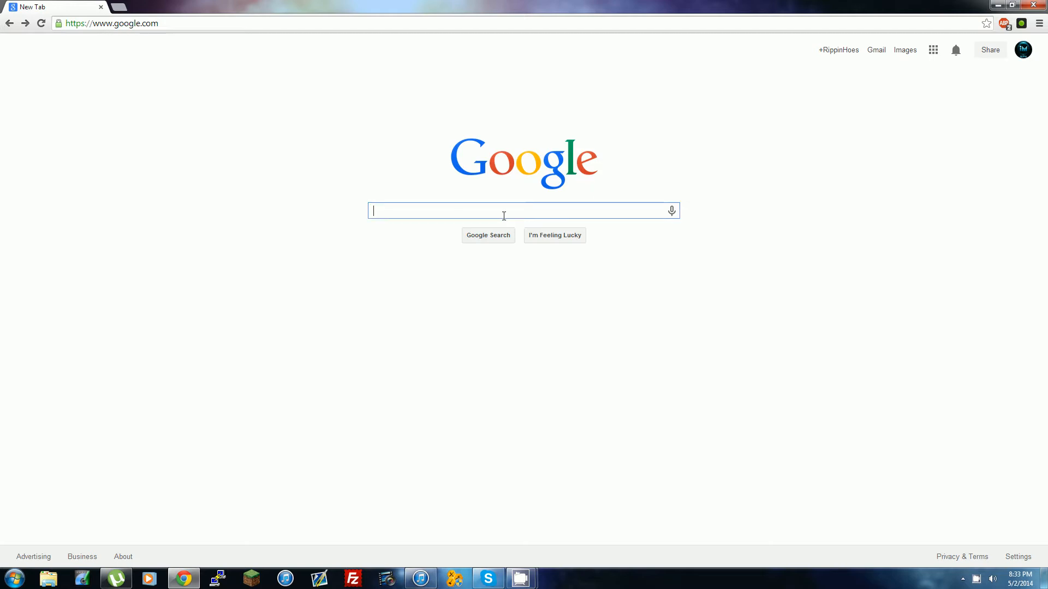
type("mumble")
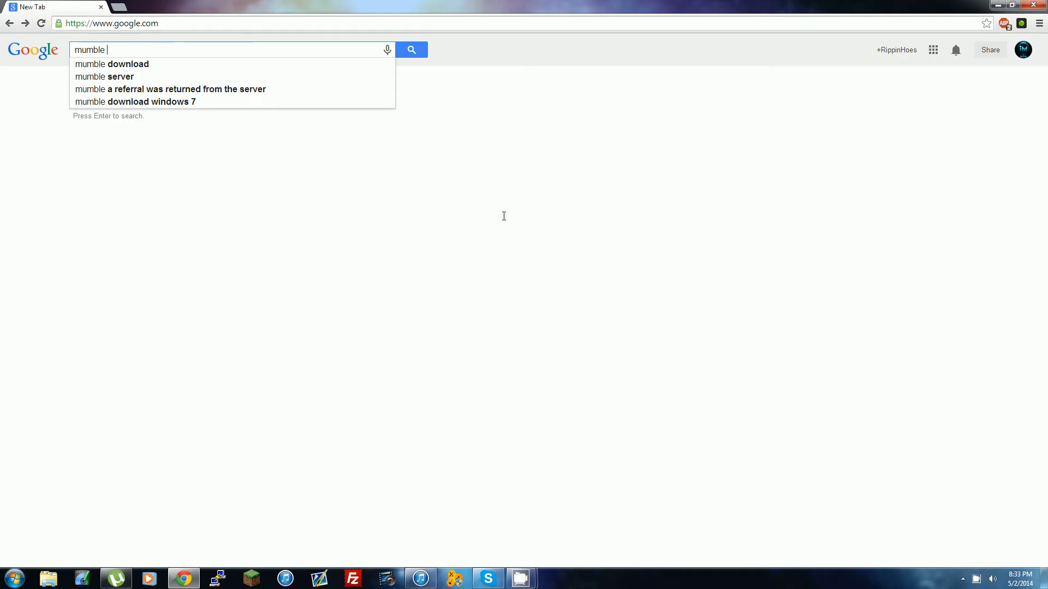
left_click(111, 64)
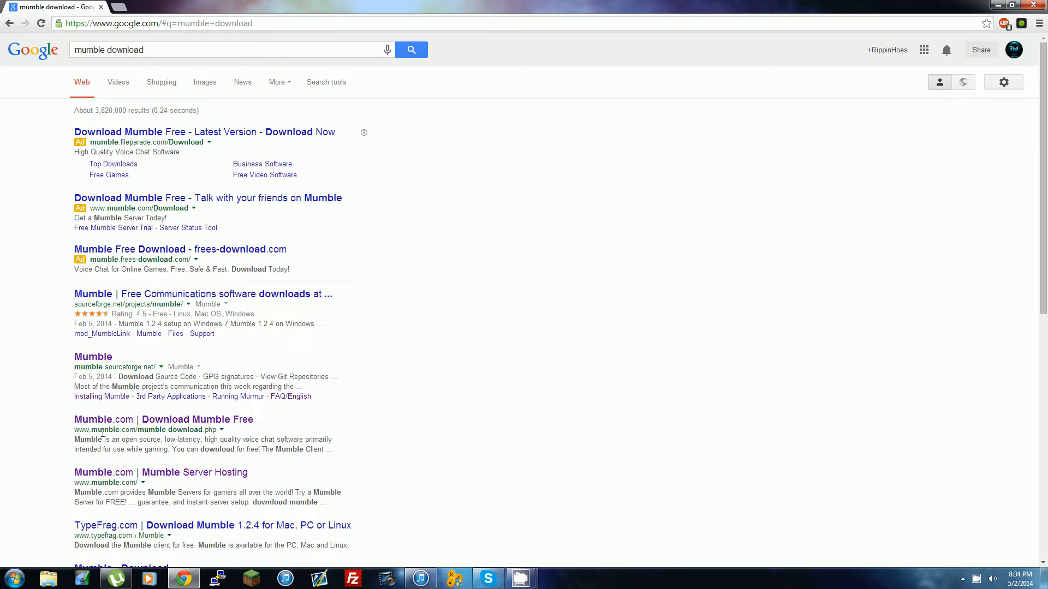
left_click(164, 419)
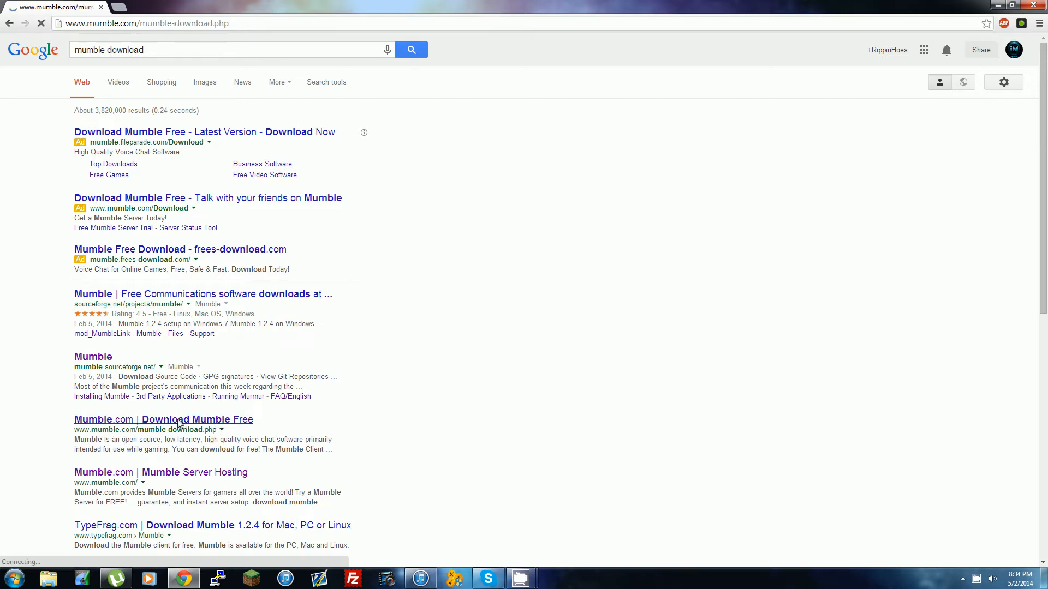
Download the Windows Client Version 1.2.5 & Mumble.com Skin installer (mumble-1.2.5.msi, 15 MB).
left_click(164, 419)
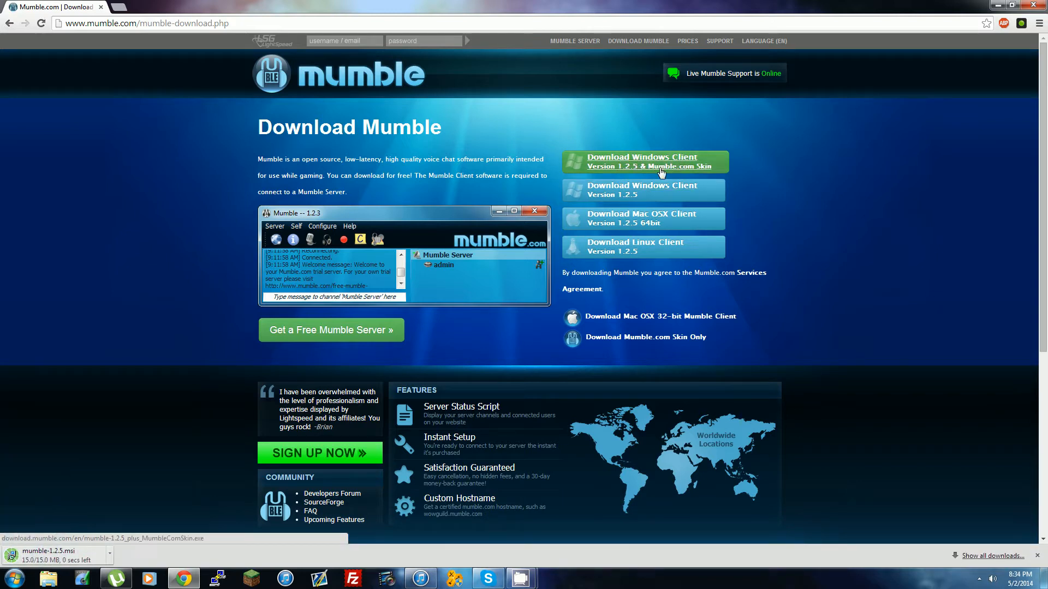
mouse_move(45, 566)
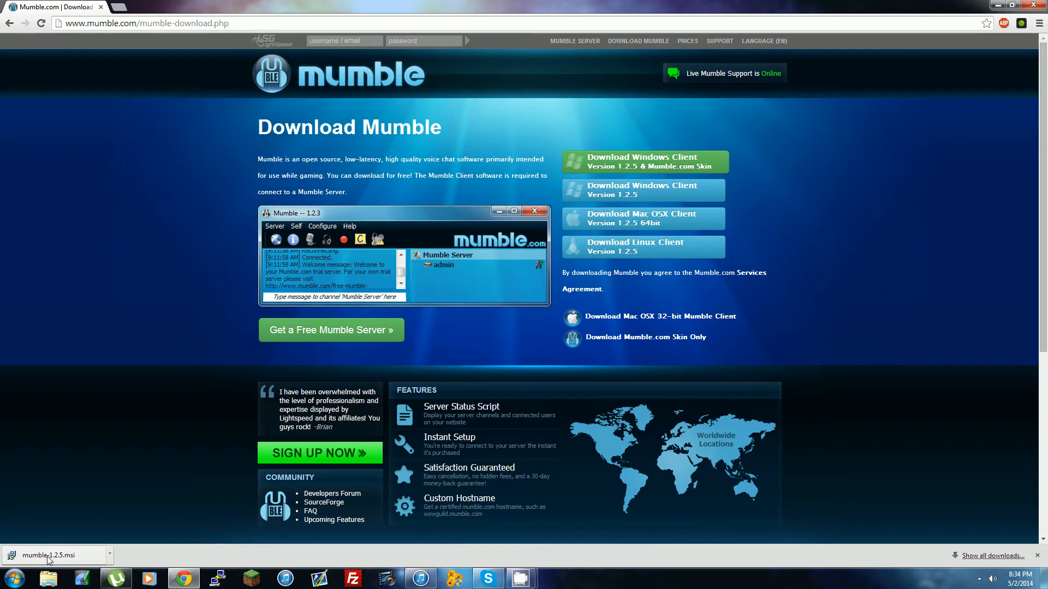
Run mumble-1.2.5.msi, accept the license, keep default client features, and start installing.
left_click(48, 555)
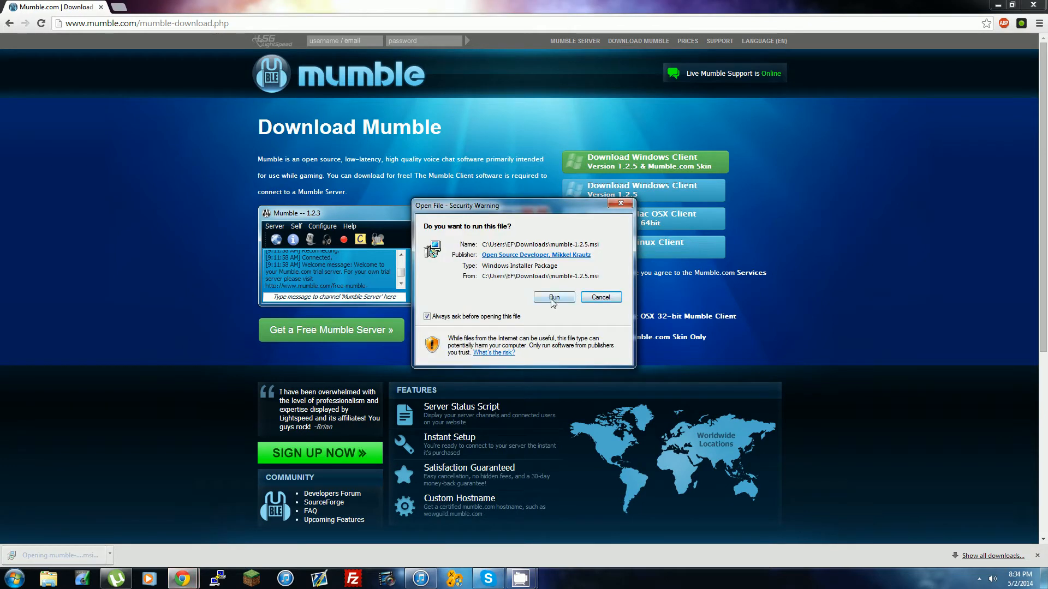
left_click(553, 298)
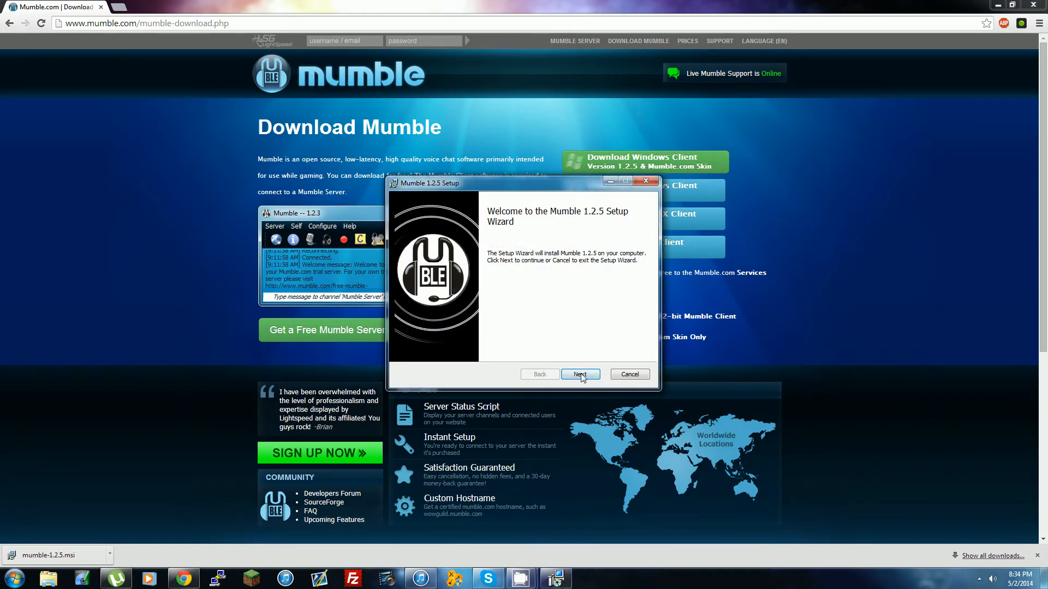
left_click(580, 374)
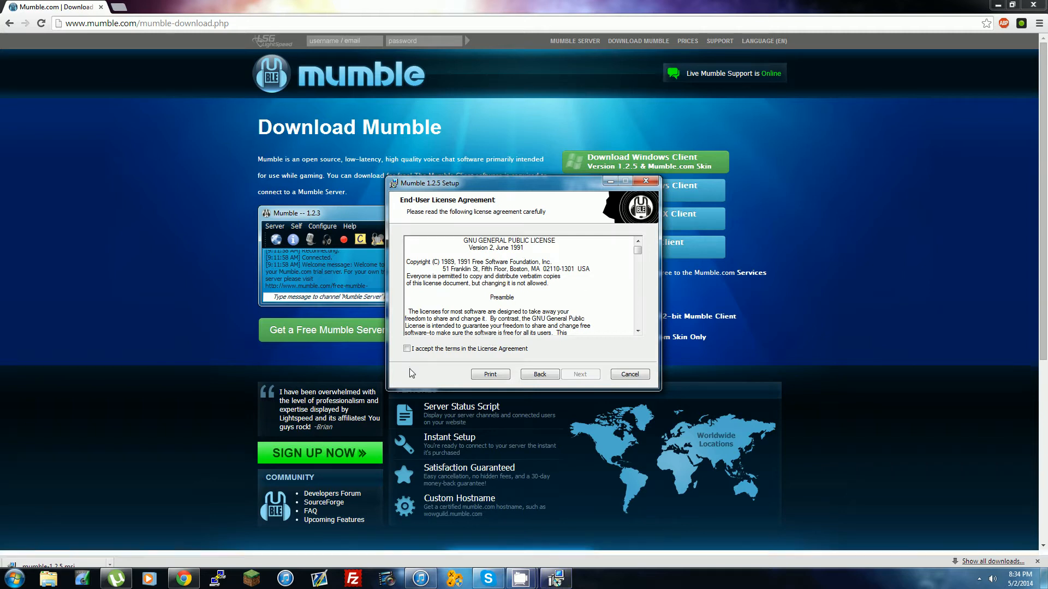
left_click(579, 373)
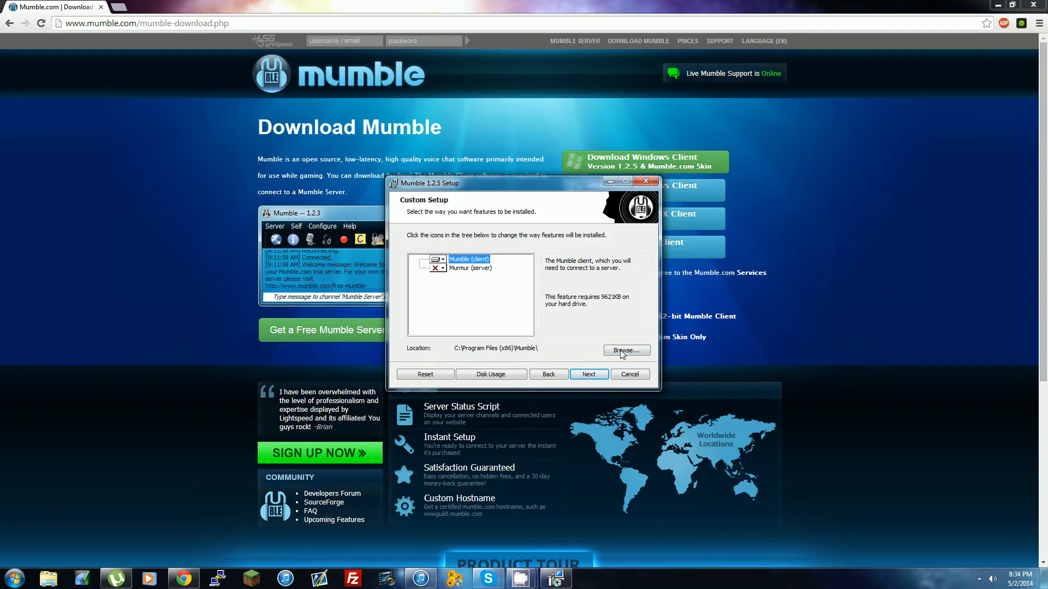
mouse_move(559, 350)
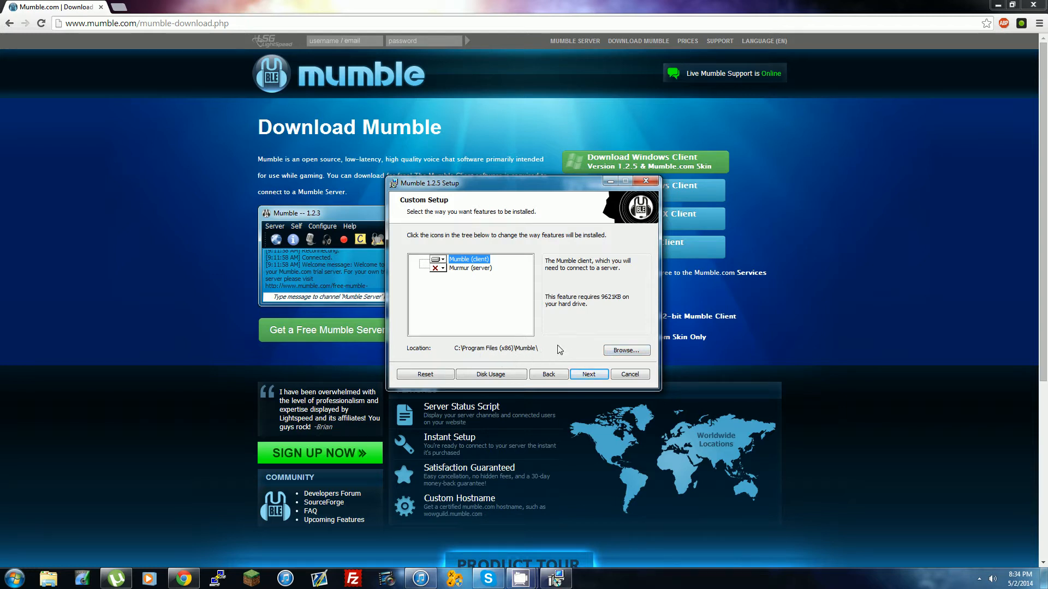
left_click(588, 374)
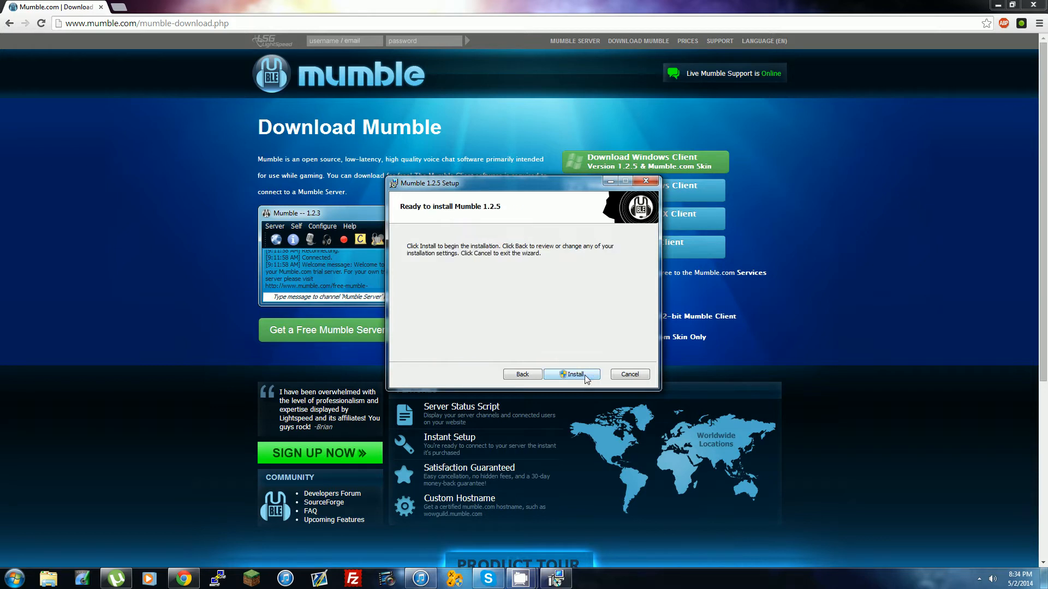
left_click(571, 374)
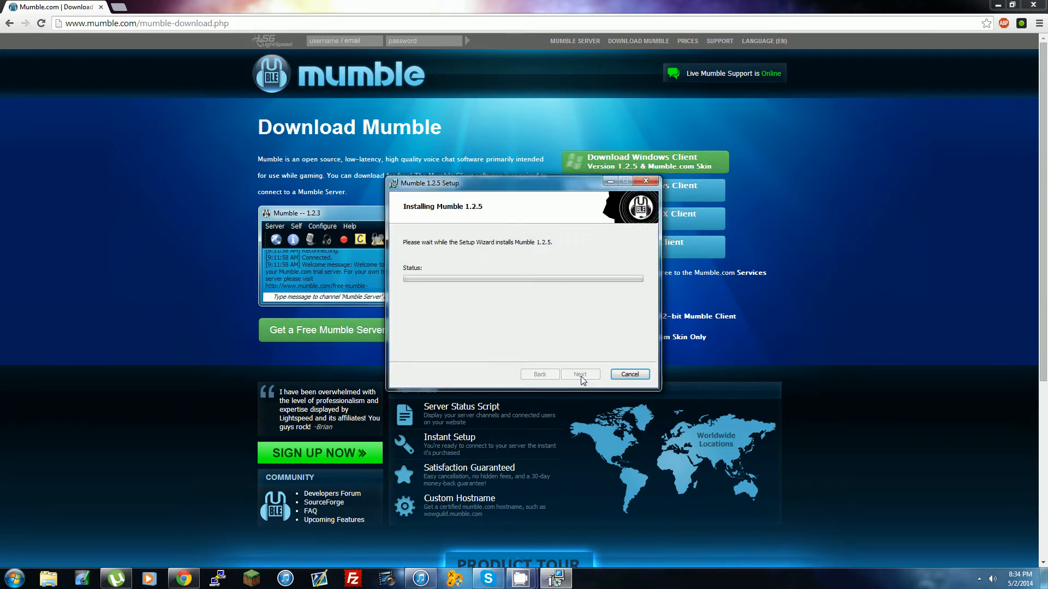
mouse_move(395, 262)
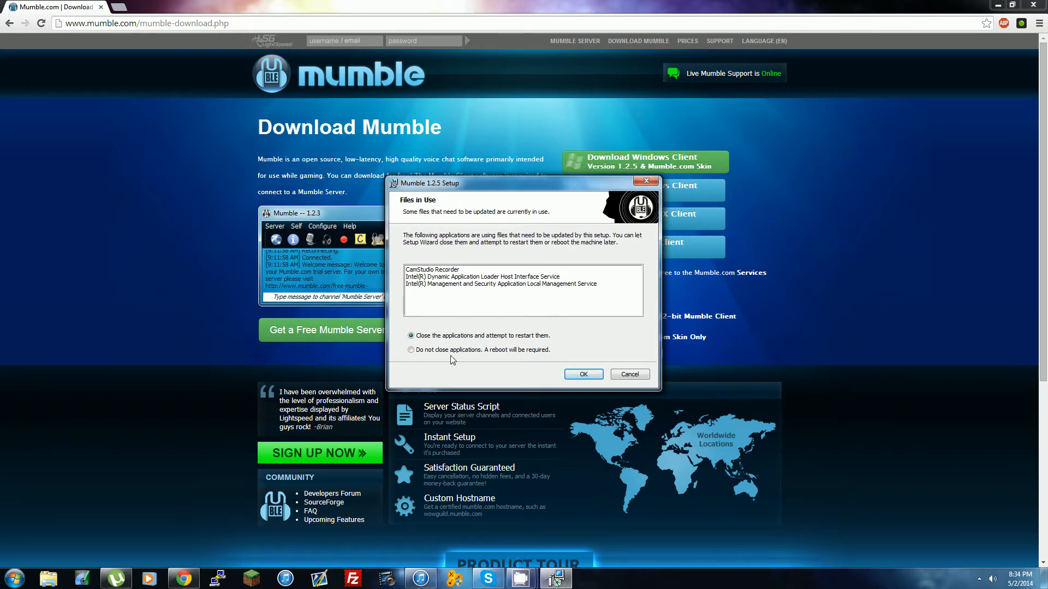
mouse_move(499, 339)
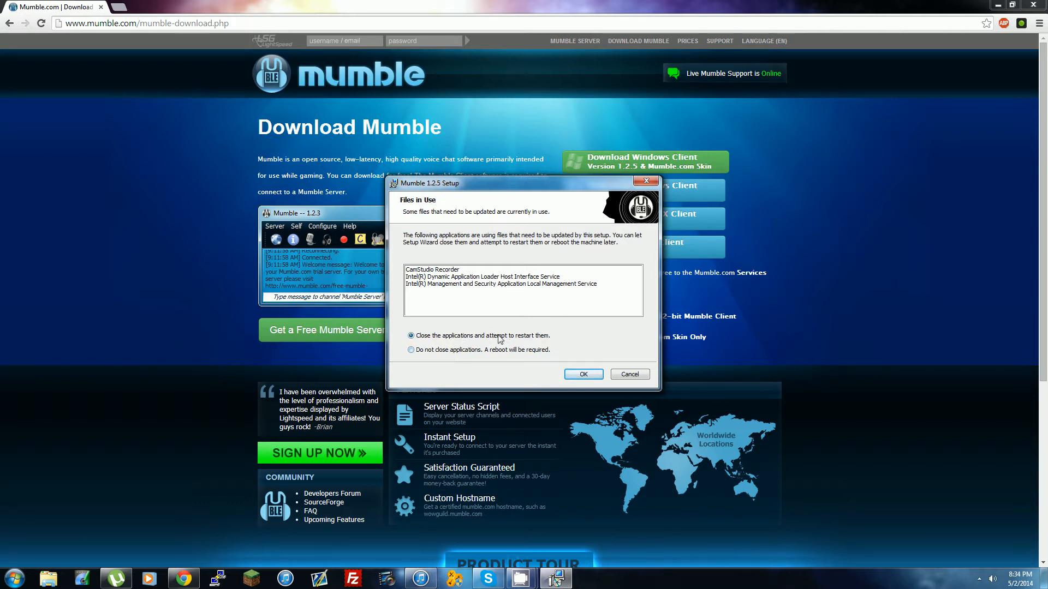
mouse_move(441, 354)
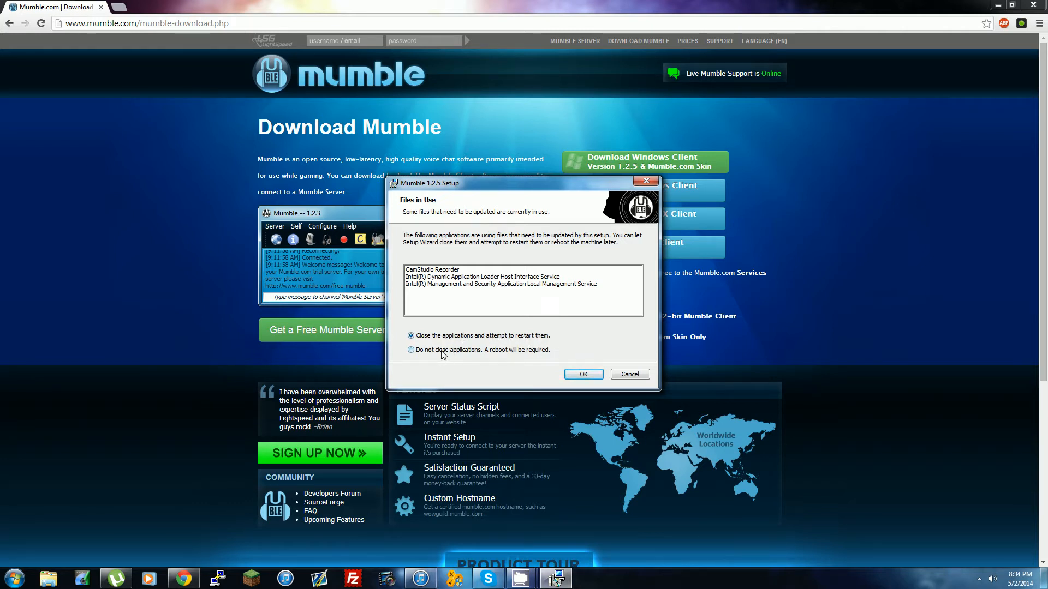
Choose 'Do not close applications' in the Files in Use dialog and confirm.
left_click(410, 351)
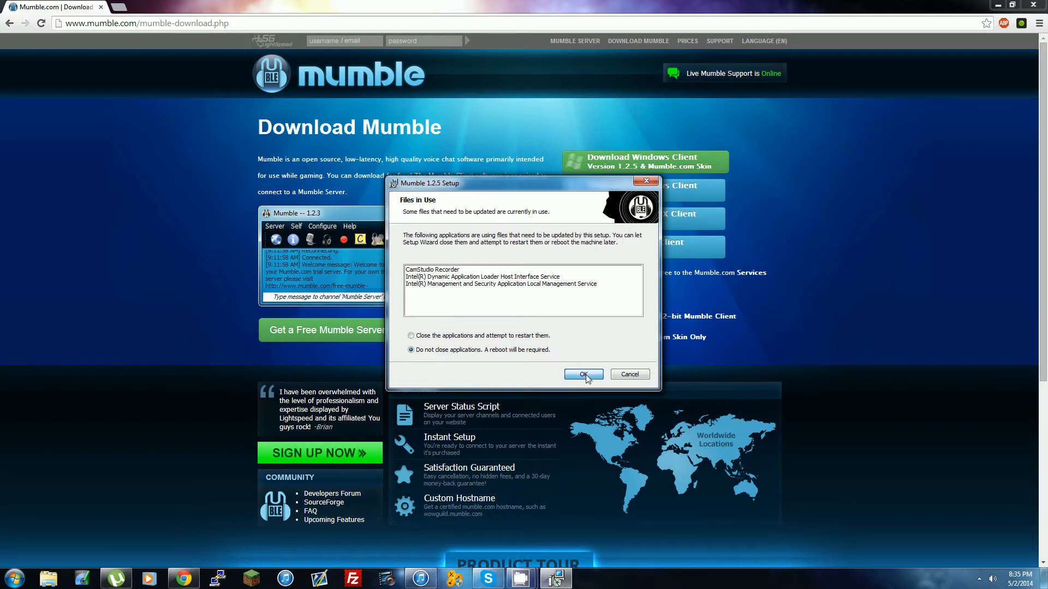
left_click(581, 374)
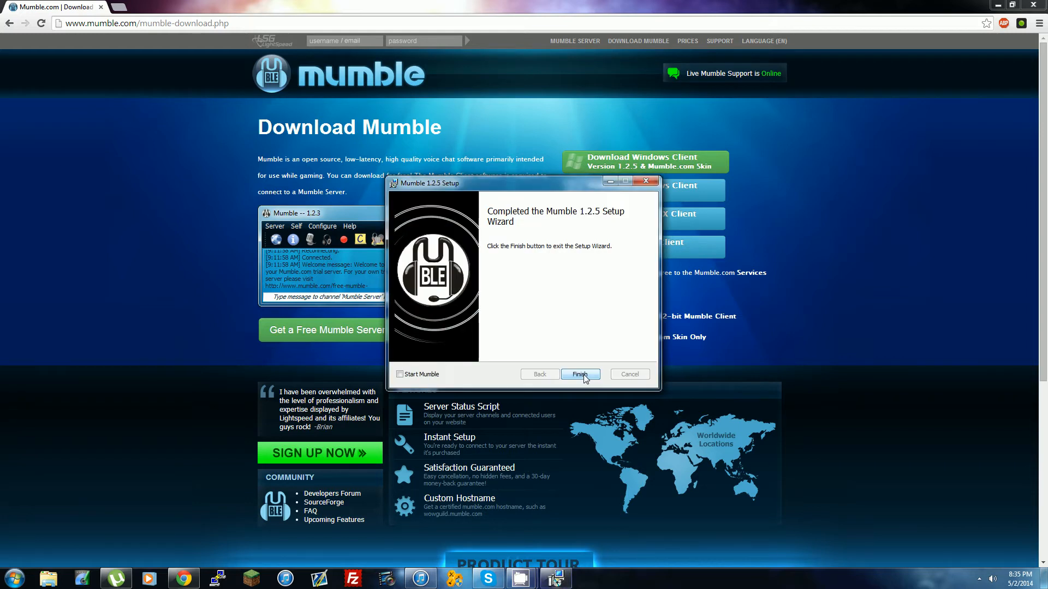
mouse_move(459, 322)
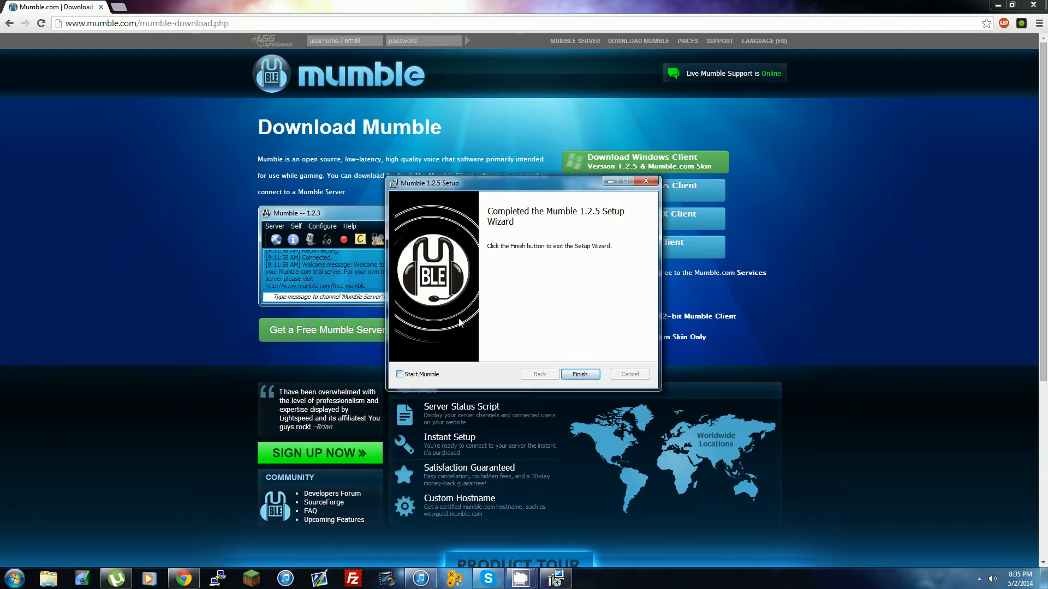
Tick 'Start Mumble' and finish the setup wizard.
left_click(399, 374)
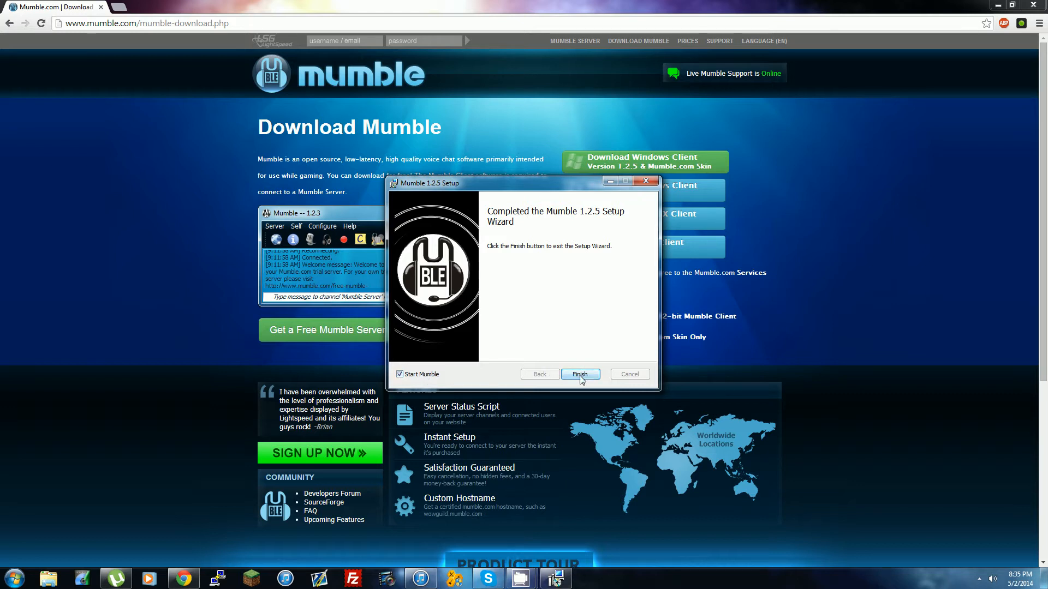
left_click(578, 374)
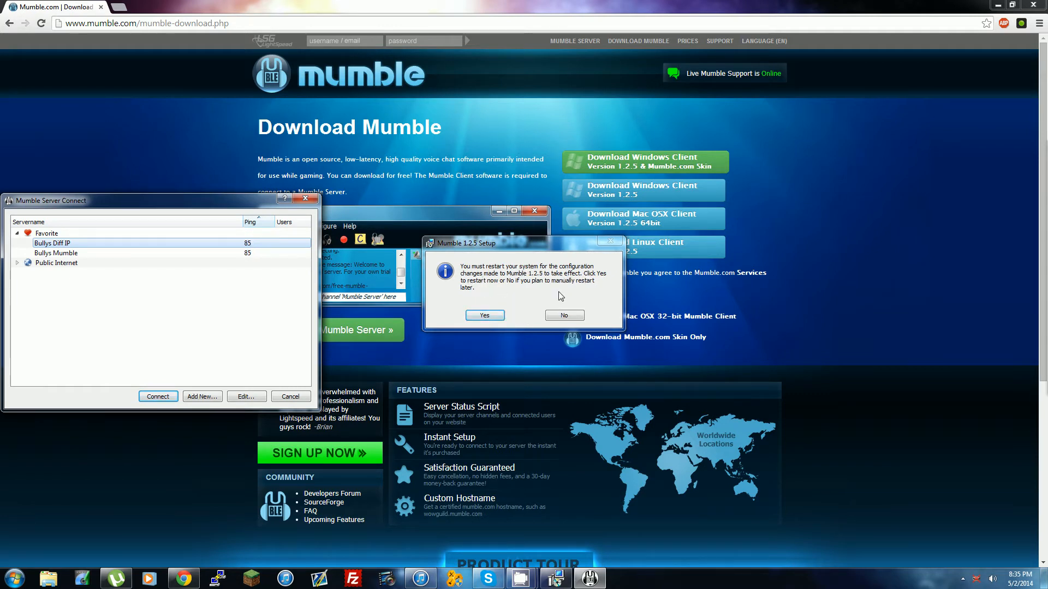
Decline the restart prompt and remove Bullys Mumble from the favorite servers.
left_click(563, 315)
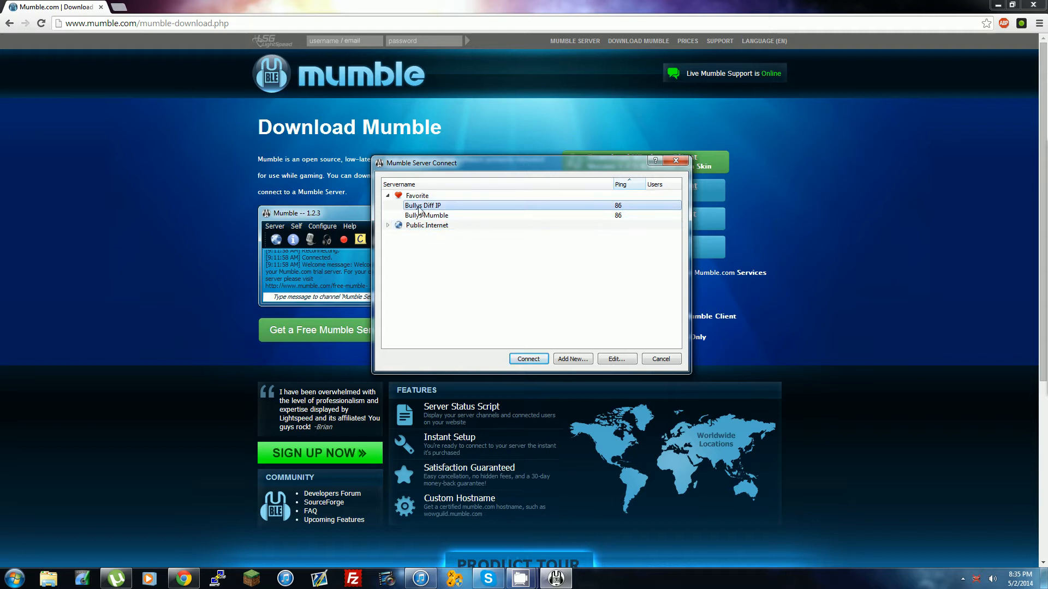
right_click(422, 205)
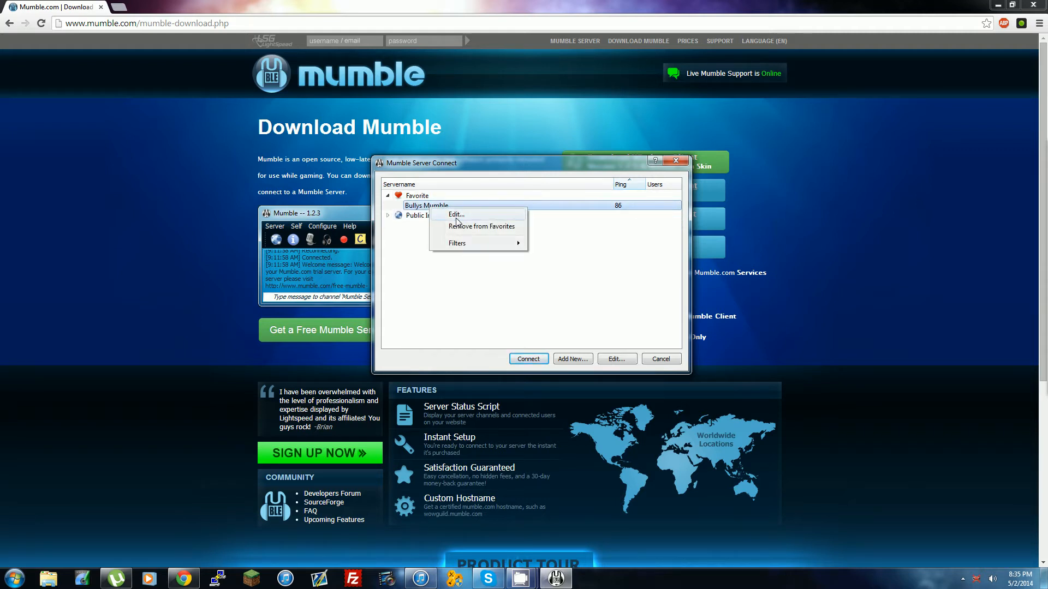
left_click(481, 226)
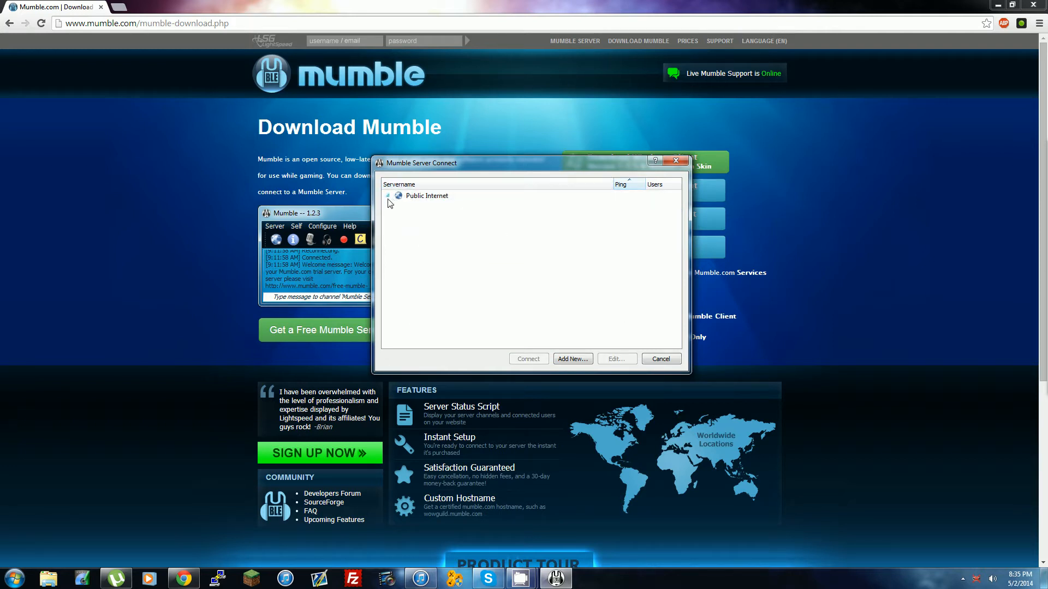
Expand and scroll through the Public Internet server list, then collapse it.
left_click(387, 196)
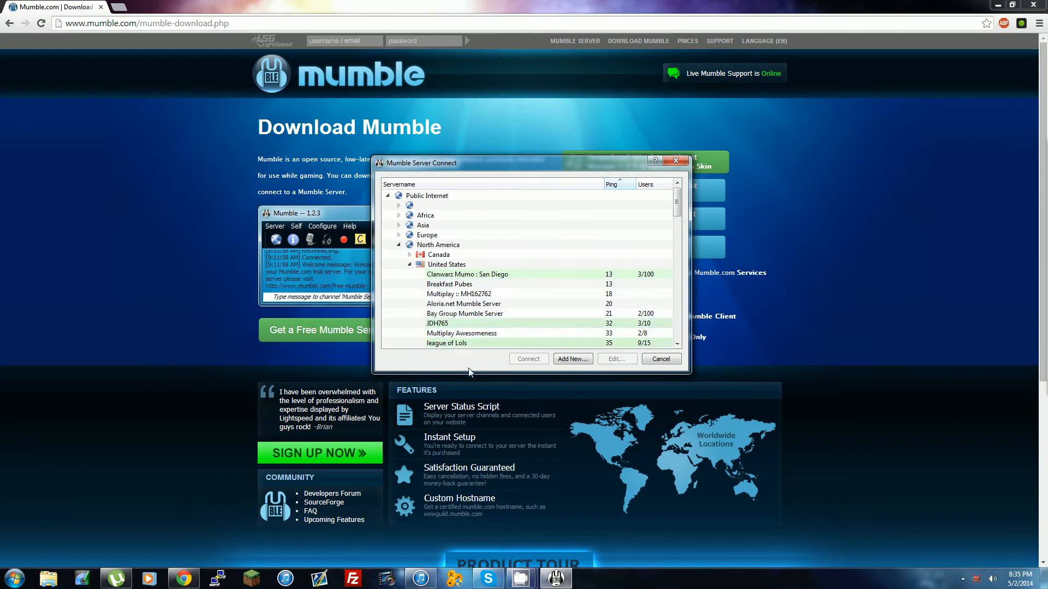
scroll("down", 3)
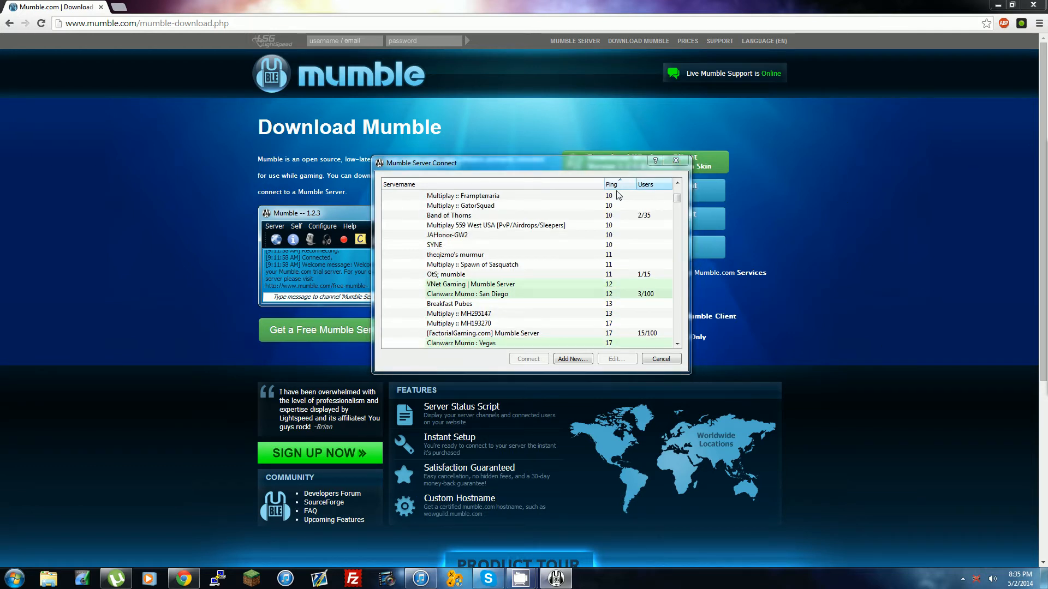
scroll("down", 3)
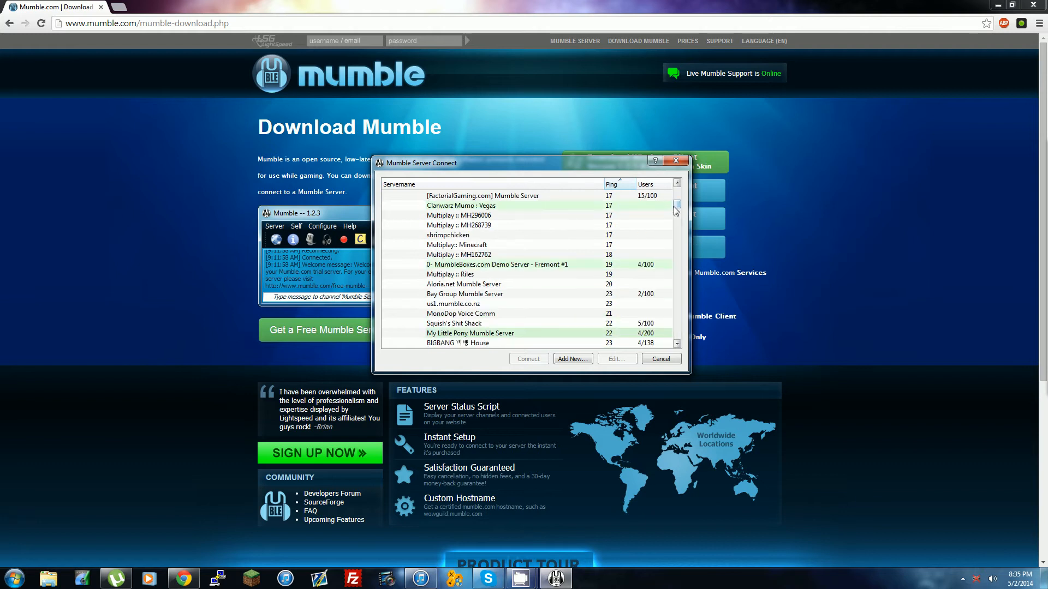
left_click(387, 195)
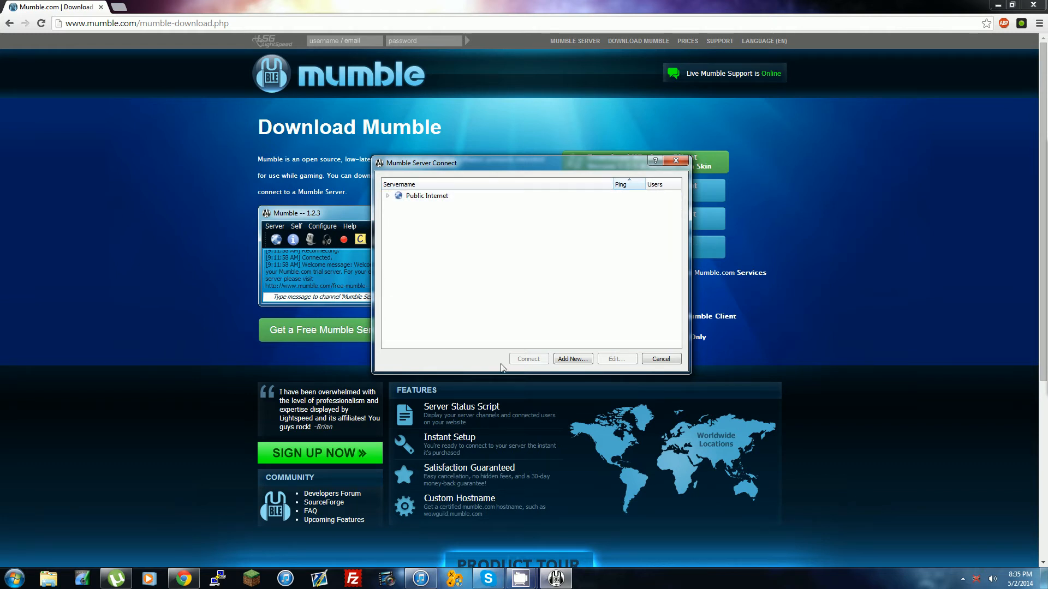
Add favorite server 'Bullys' at mumble.bullyscraft.com, port 64738, with a username.
left_click(571, 359)
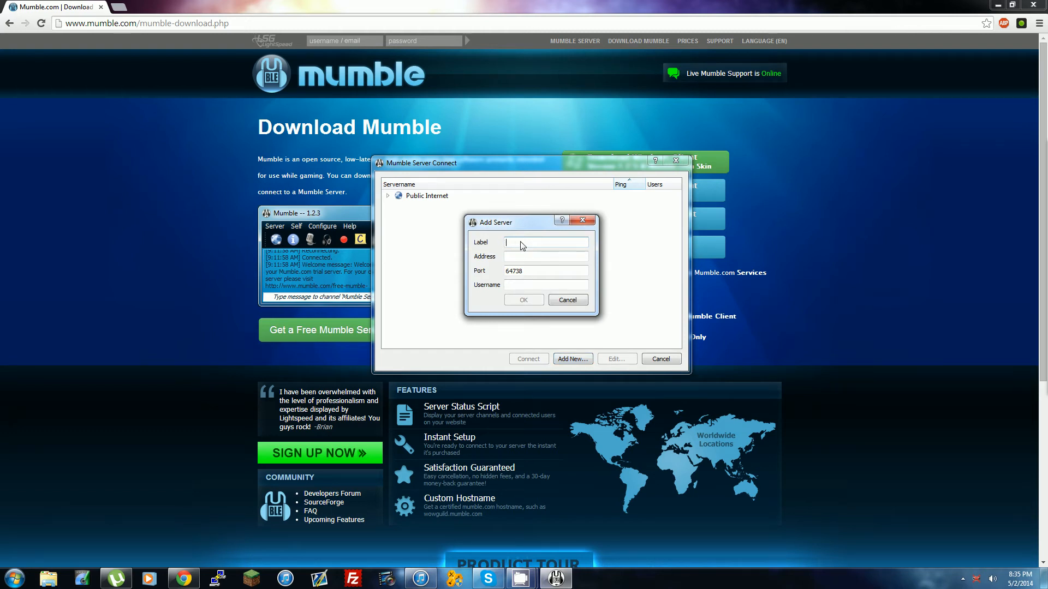
type("Bullys")
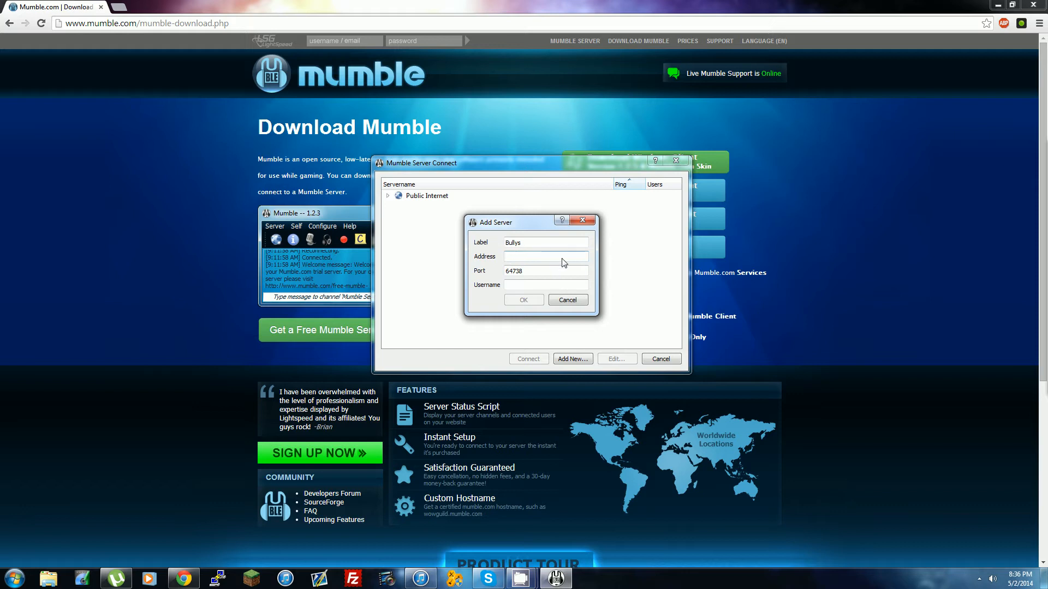
mouse_move(545, 256)
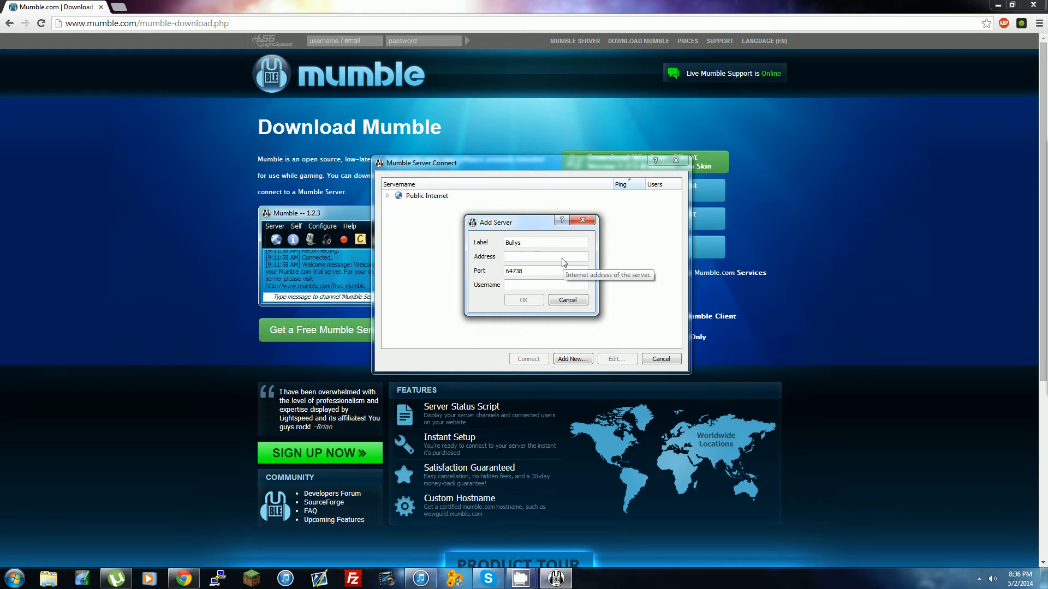
type("mumble.raiding")
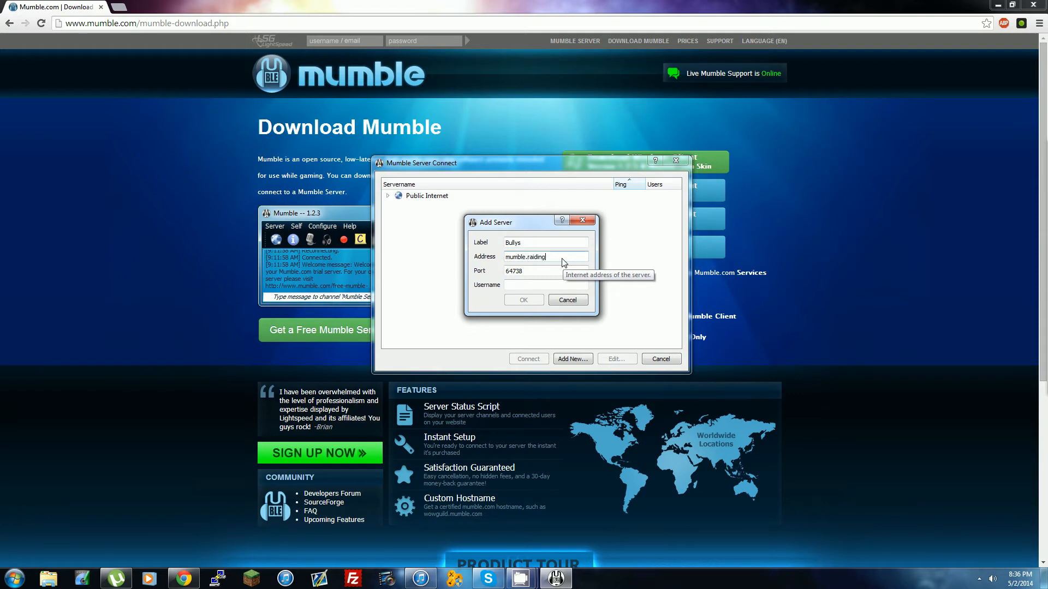
type(".us")
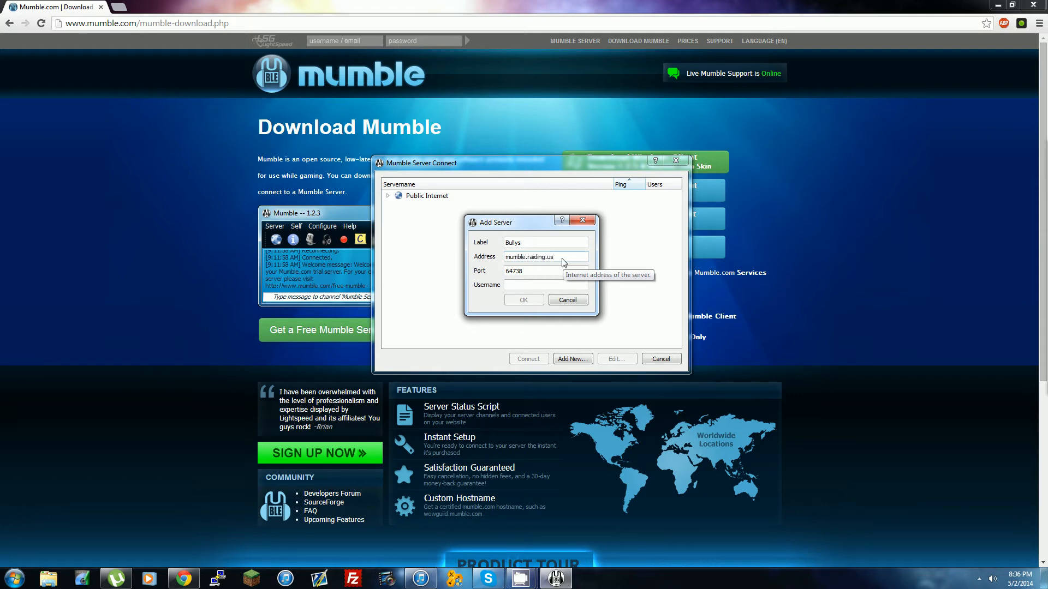
type("mumble.bullyscraft")
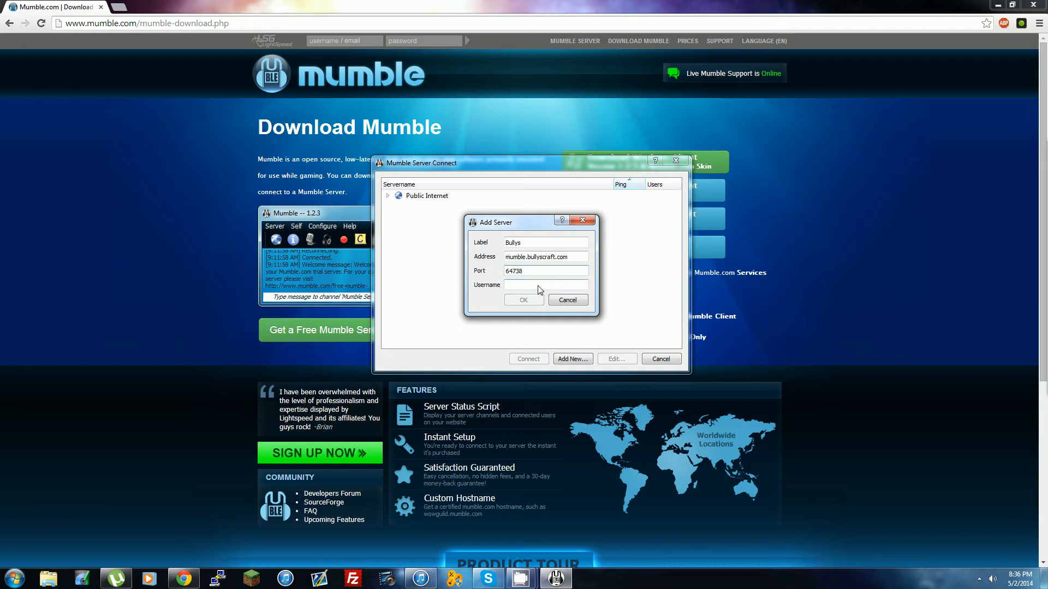
type("rippi")
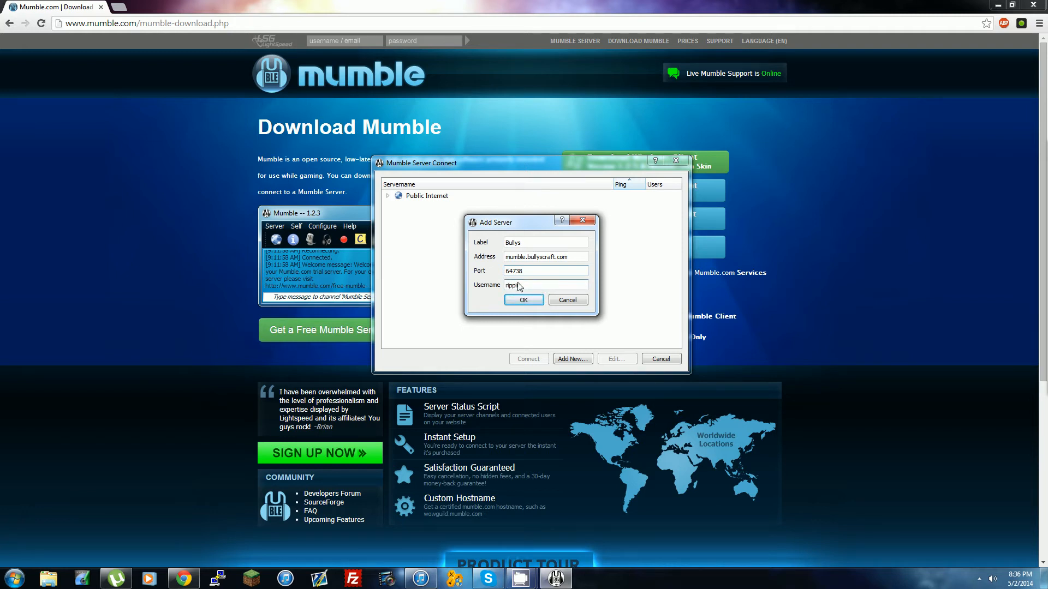
left_click(523, 300)
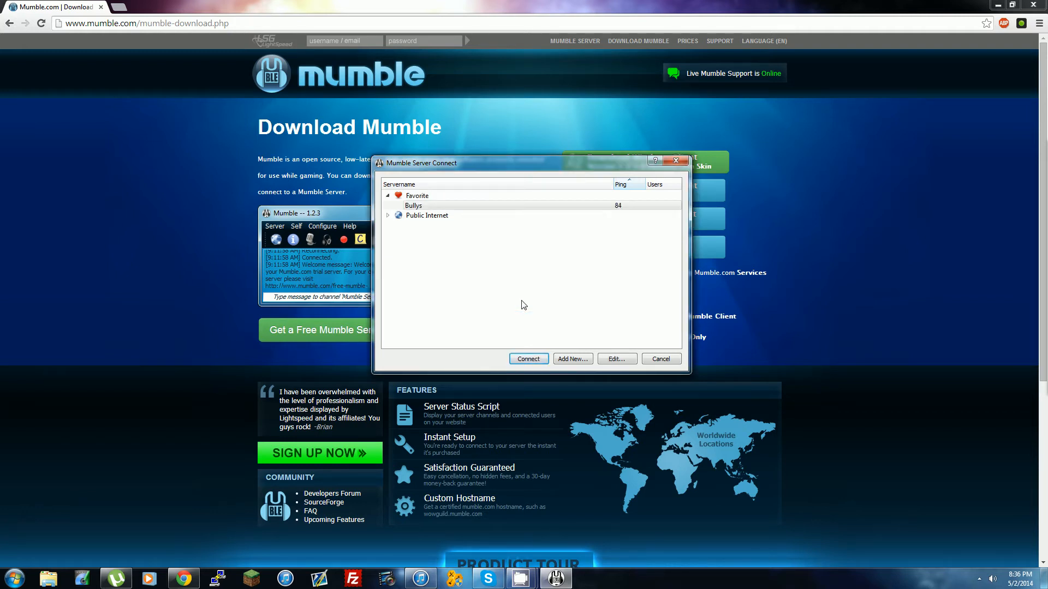
Select the Bullys favorite and connect to the BullysCraft/Raiding.US server.
left_click(413, 205)
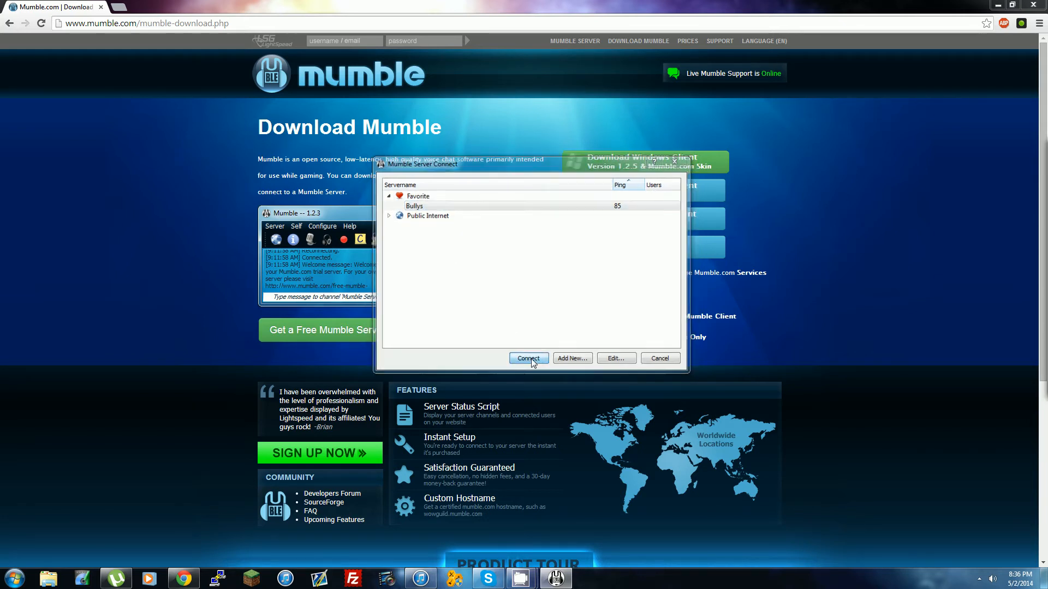
left_click(527, 358)
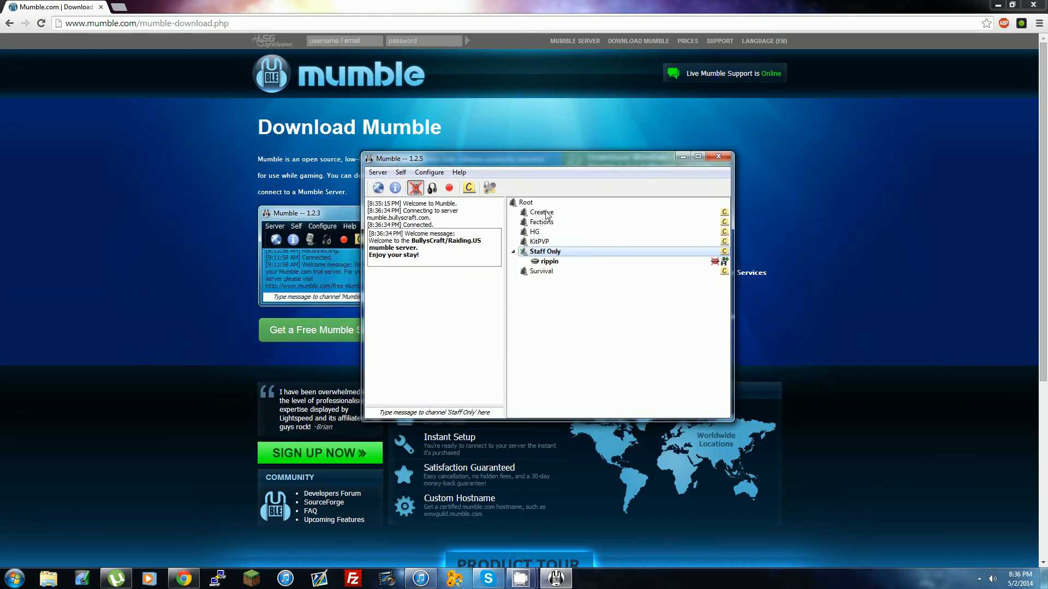
mouse_move(525, 233)
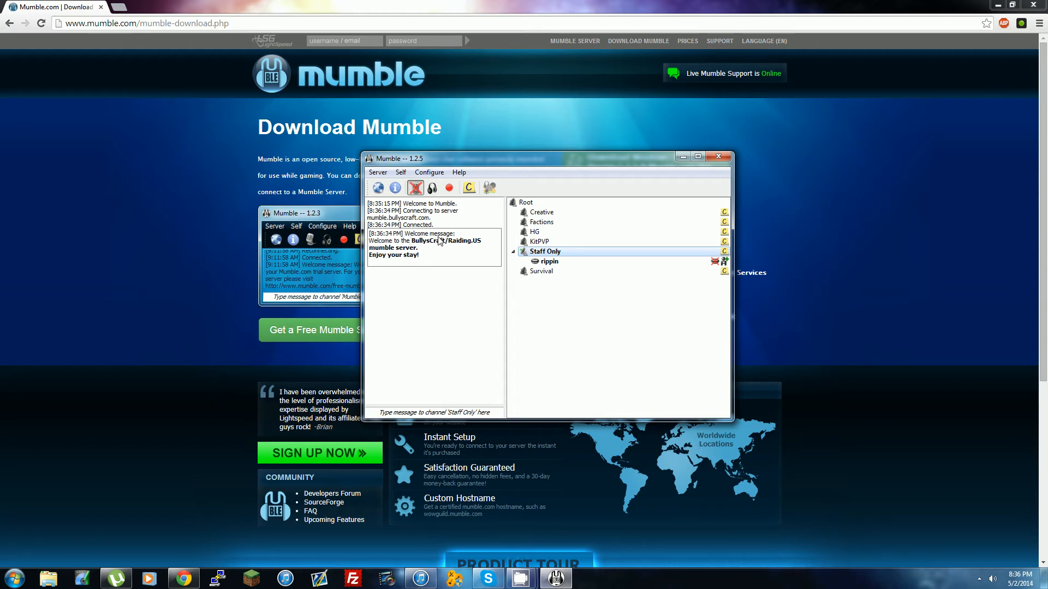
mouse_move(394, 260)
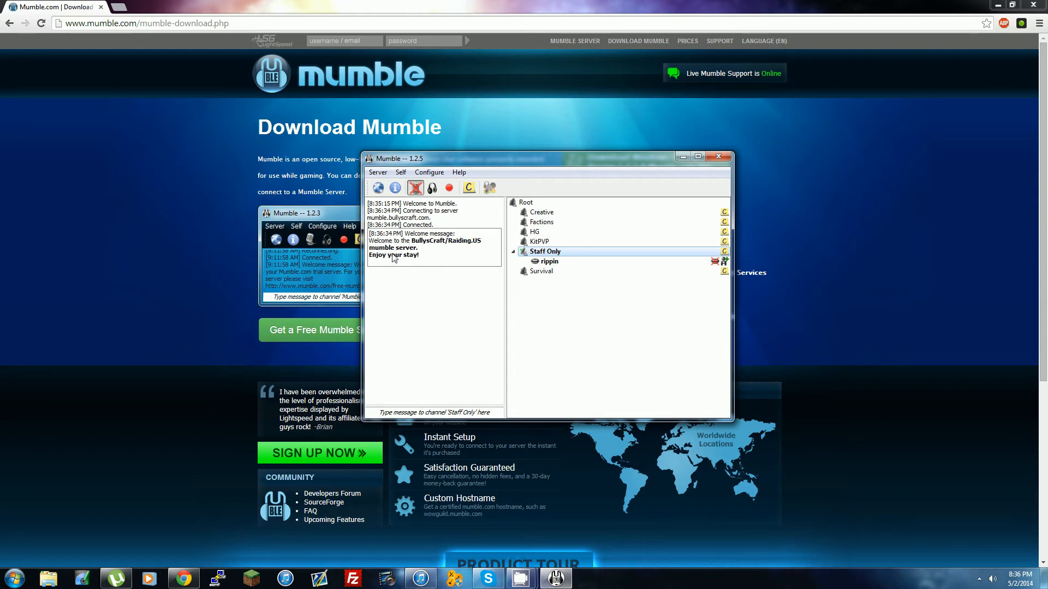
mouse_move(511, 235)
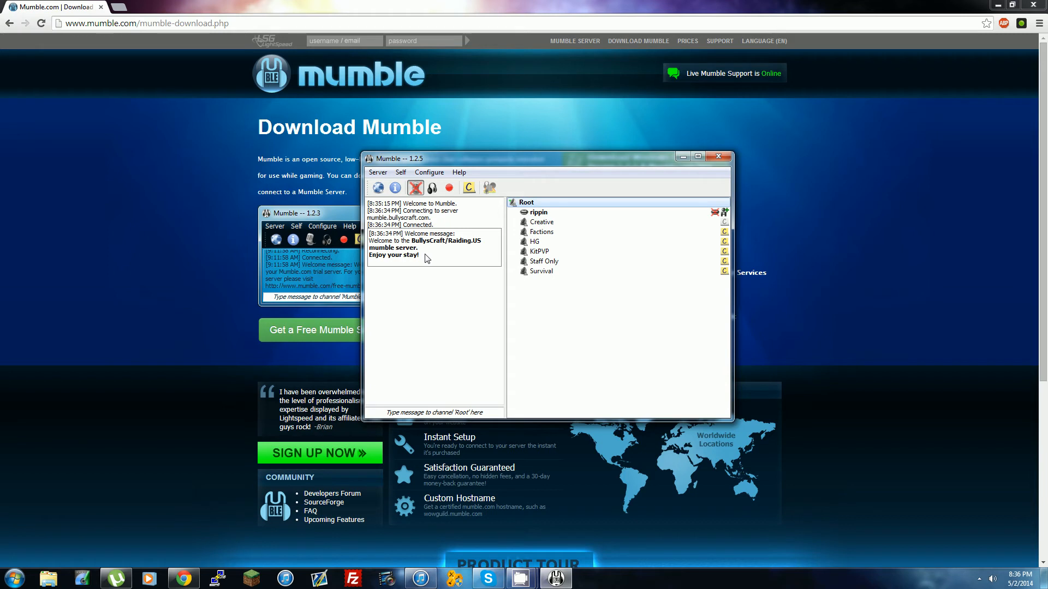
mouse_move(425, 272)
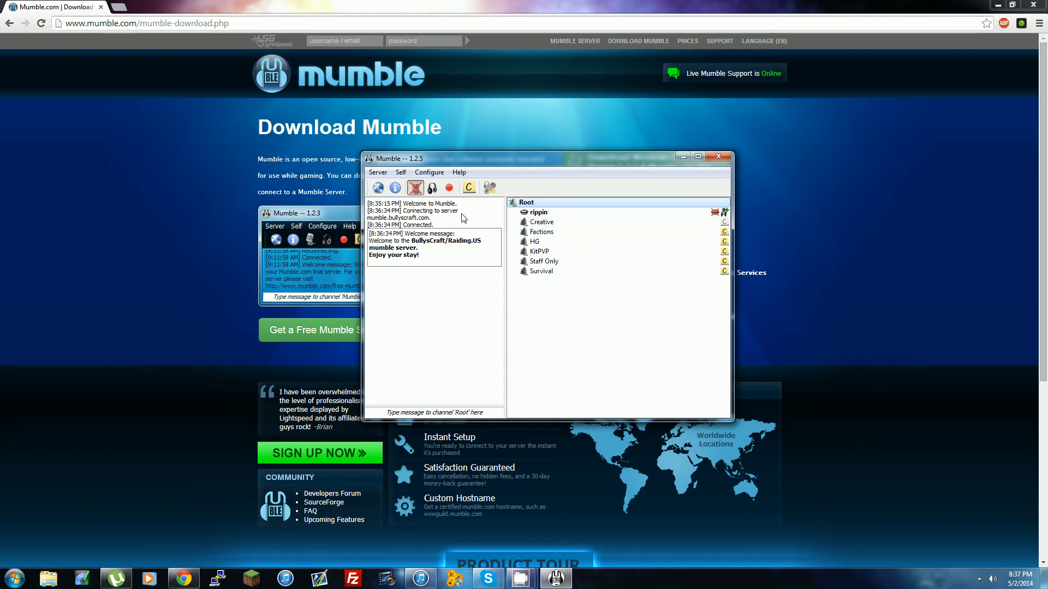
mouse_move(529, 324)
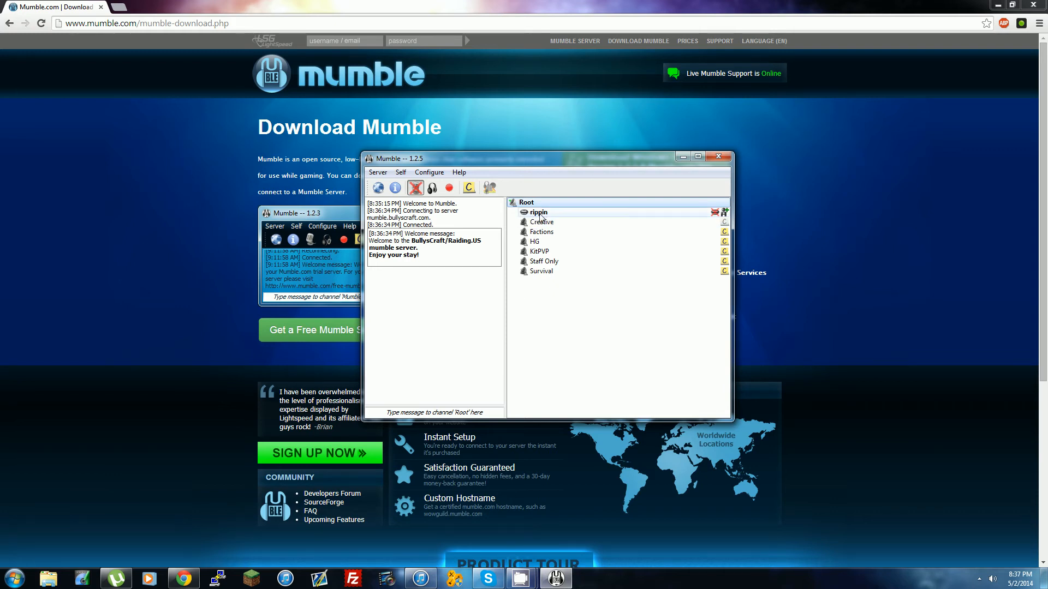
right_click(538, 212)
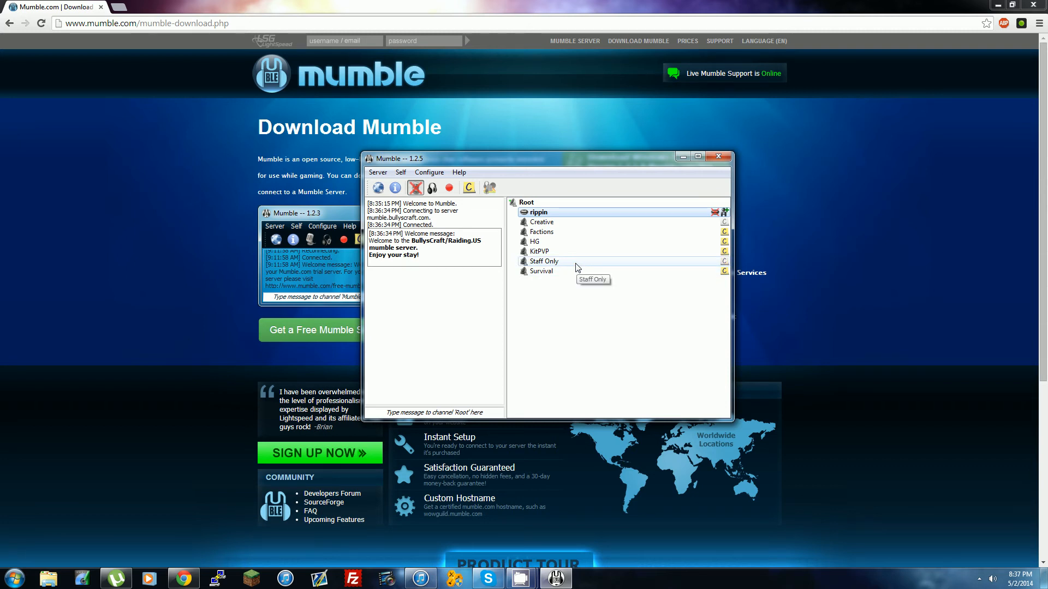
mouse_move(486, 309)
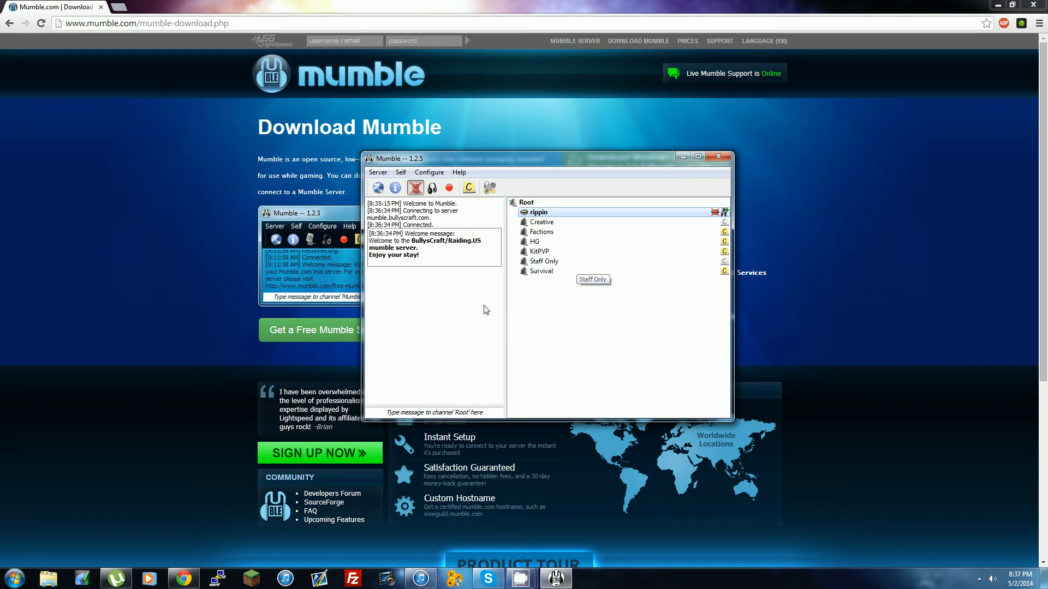
mouse_move(567, 242)
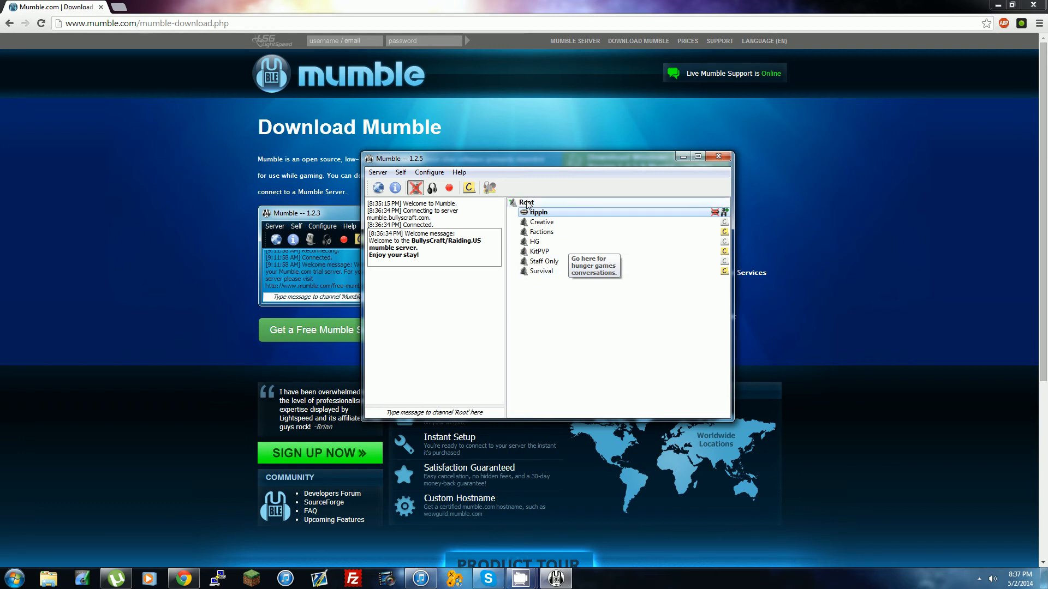
mouse_move(526, 296)
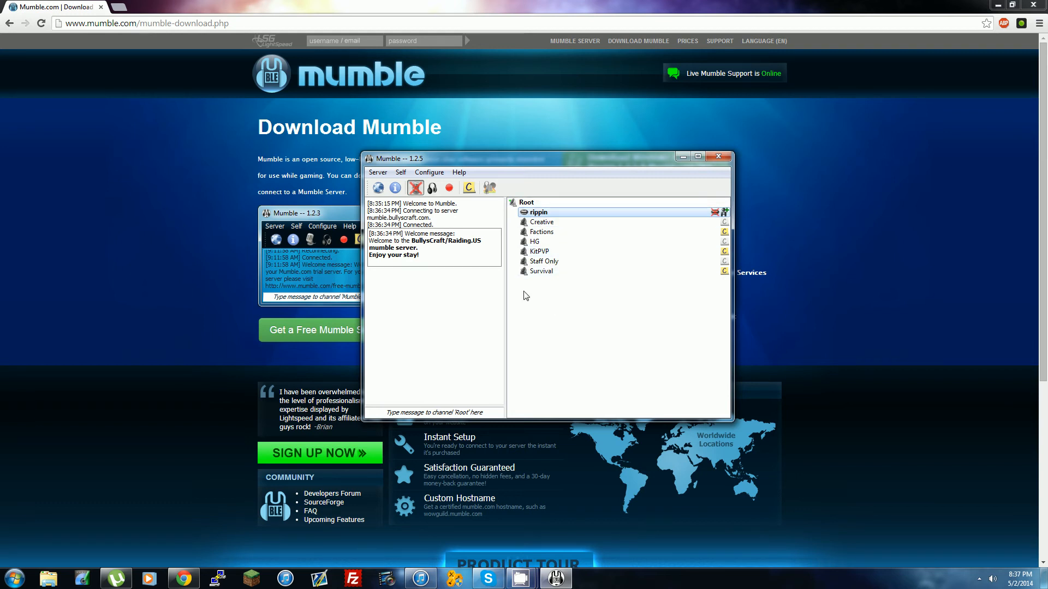
left_click(400, 173)
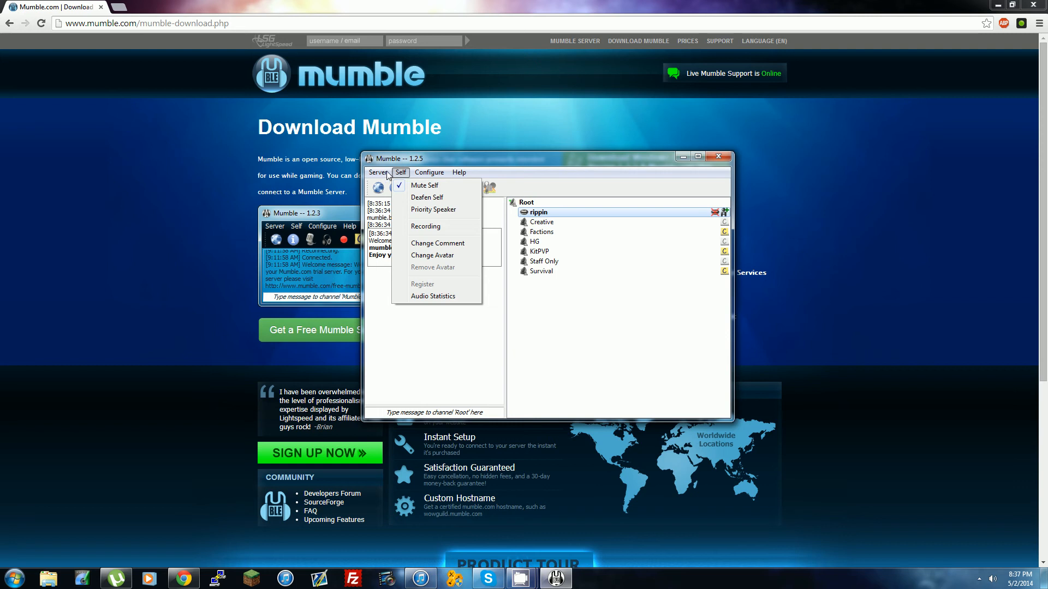
left_click(378, 172)
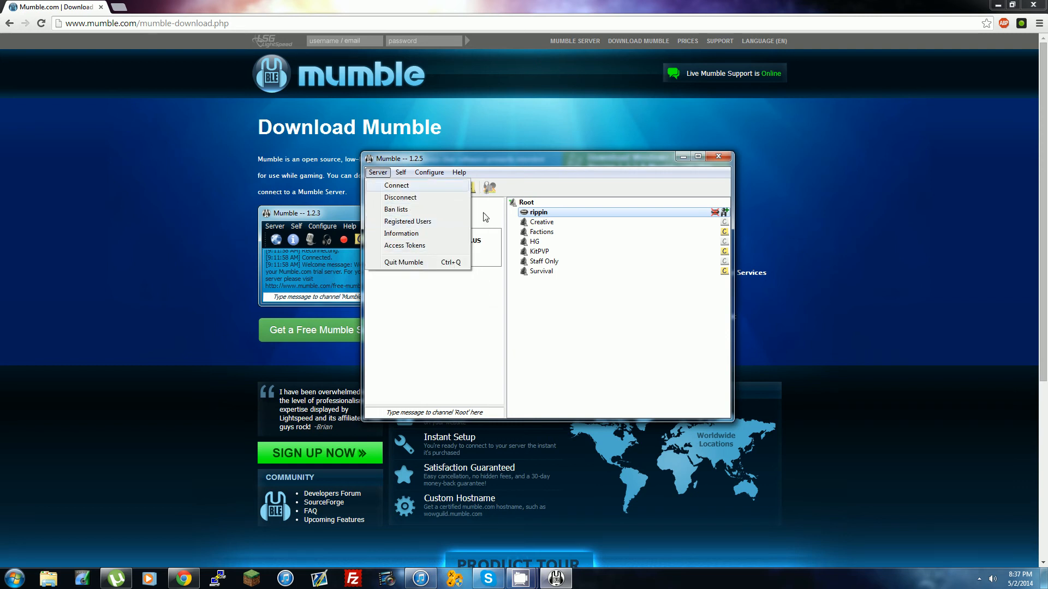
right_click(535, 212)
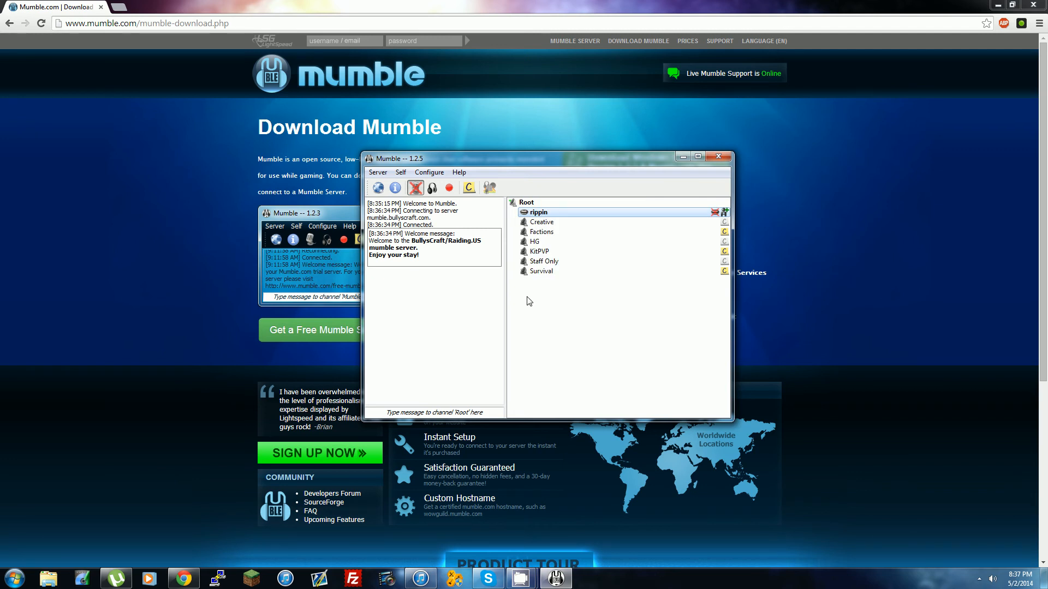
Drag the username onto the Creative channel to join it.
left_click(541, 222)
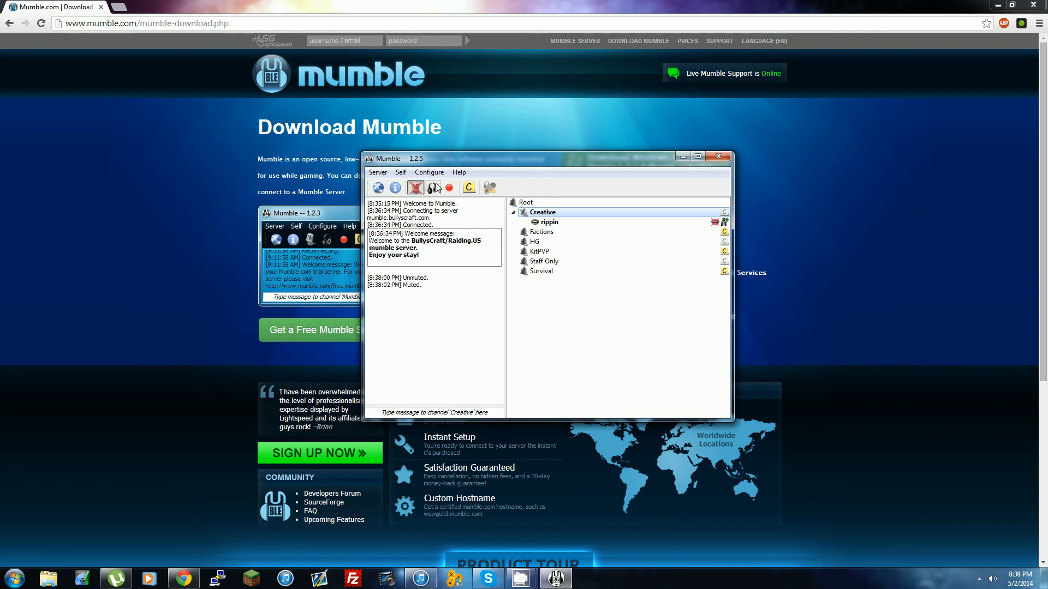
mouse_move(432, 188)
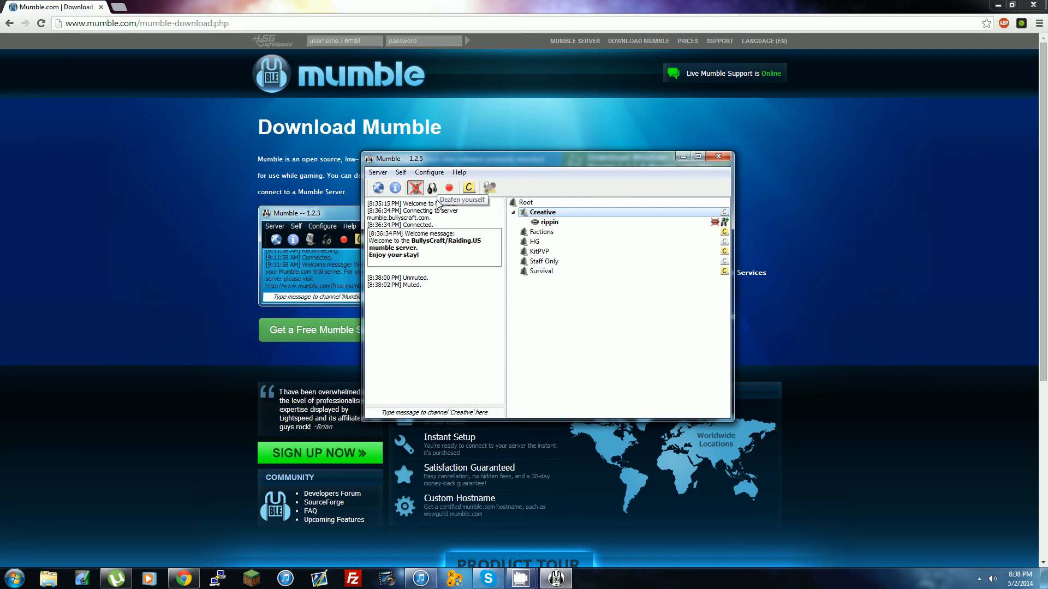
mouse_move(395, 188)
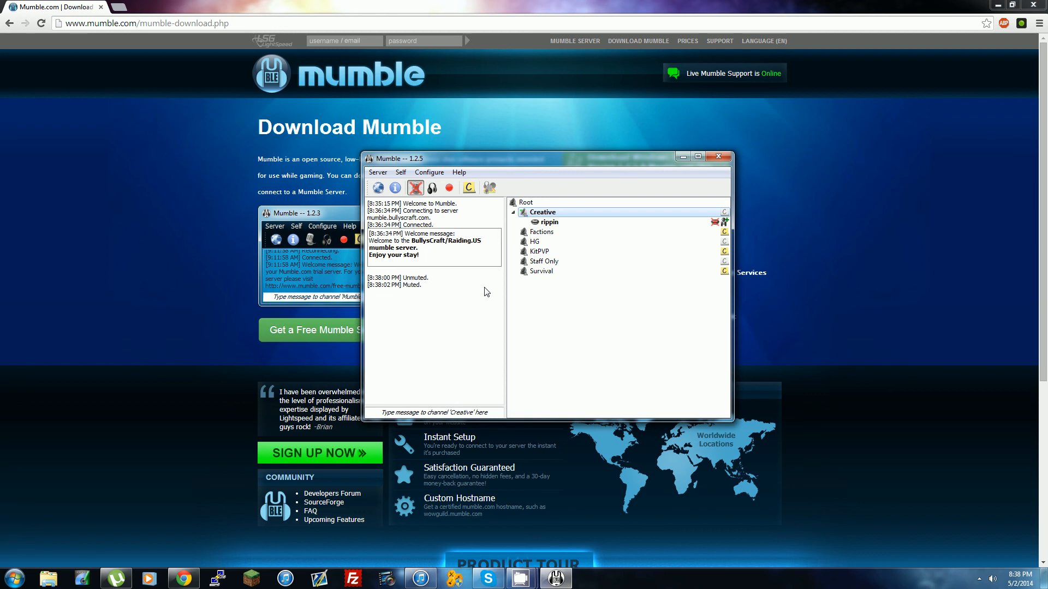
mouse_move(791, 125)
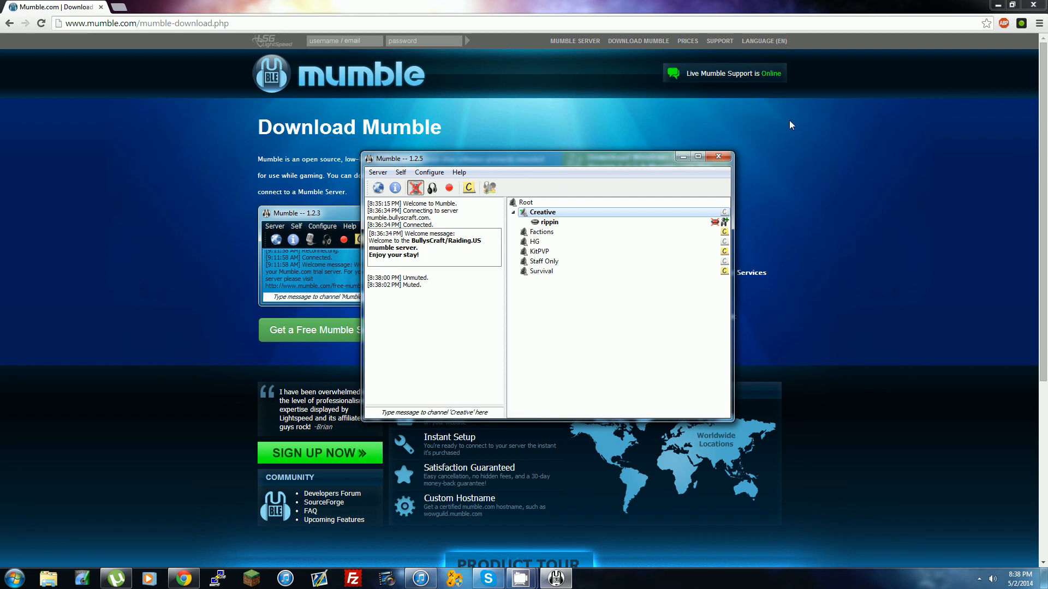